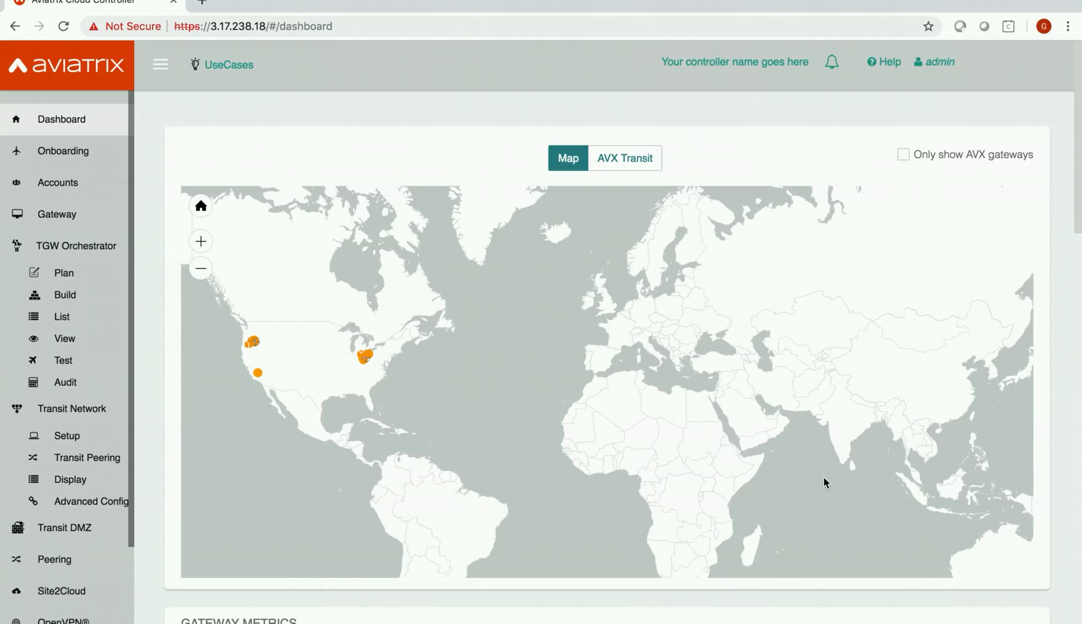
mouse_move(373, 368)
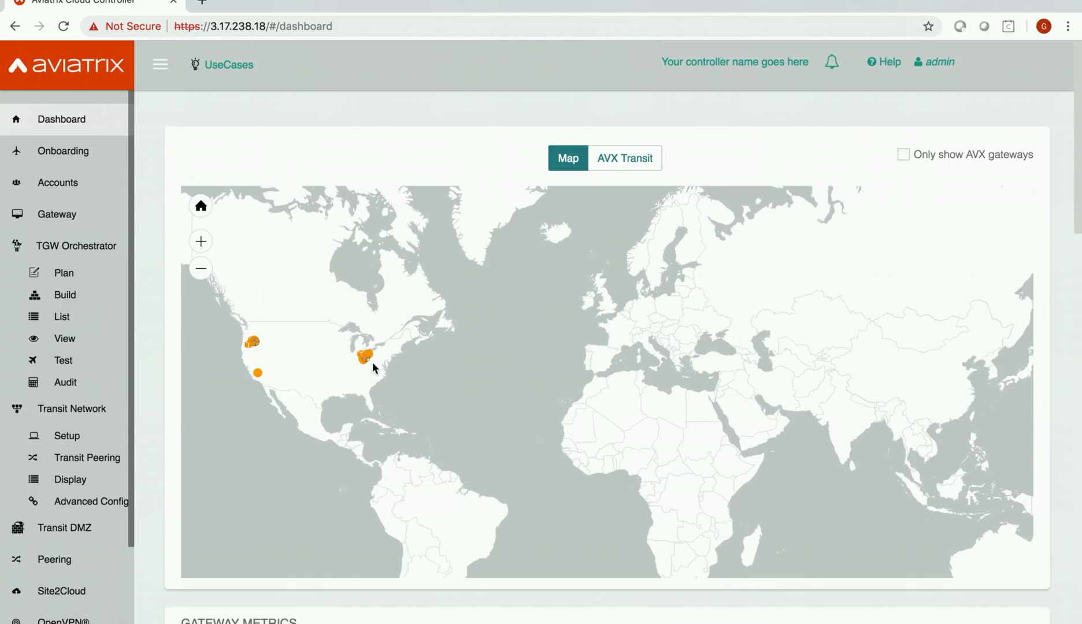
mouse_move(242, 317)
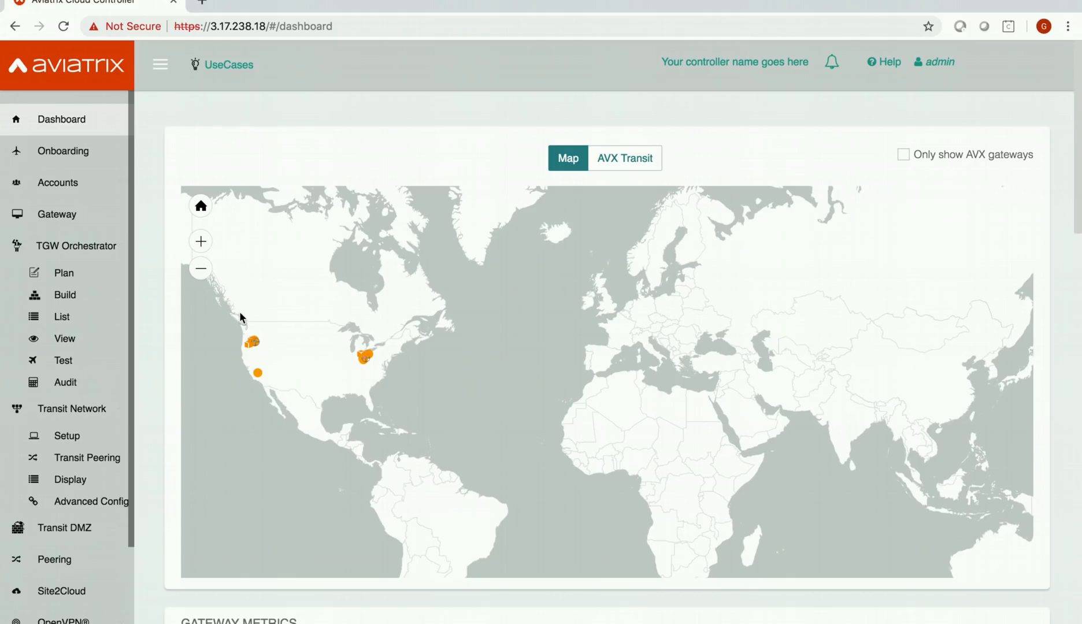
mouse_move(65, 338)
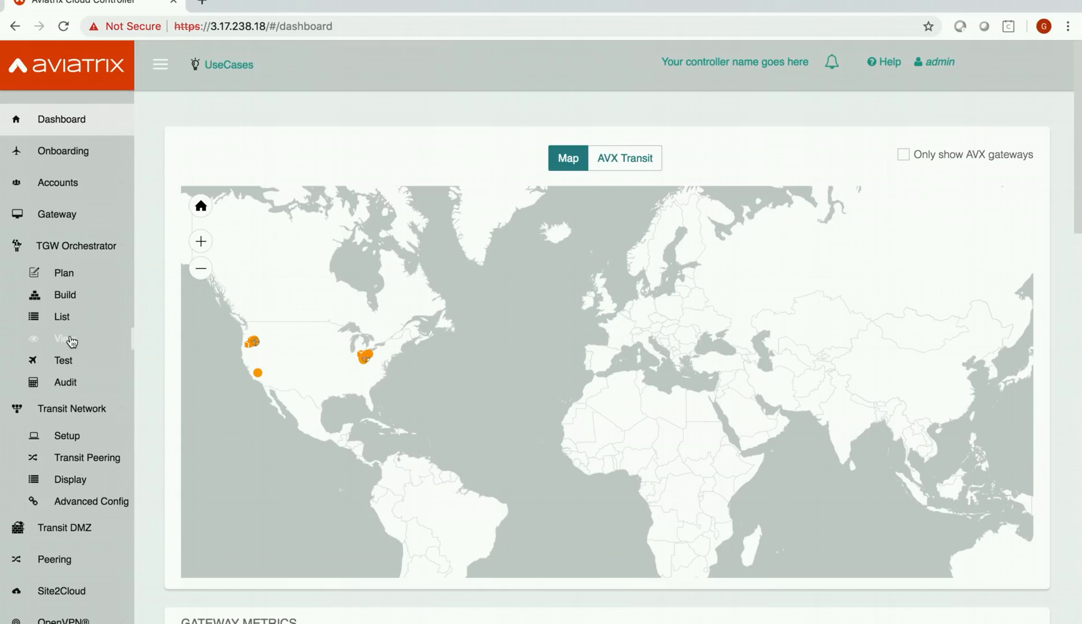
Show the TGW topology and expand tgw-west2's security_domains and Aviatrix_Edge_Domain VPC members
left_click(64, 338)
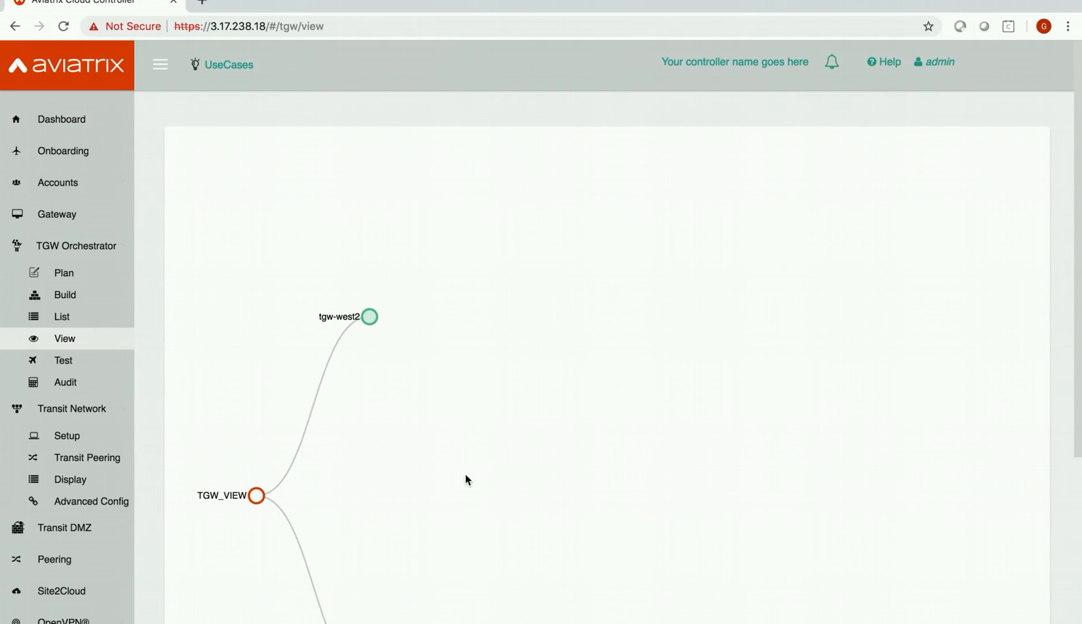
mouse_move(471, 491)
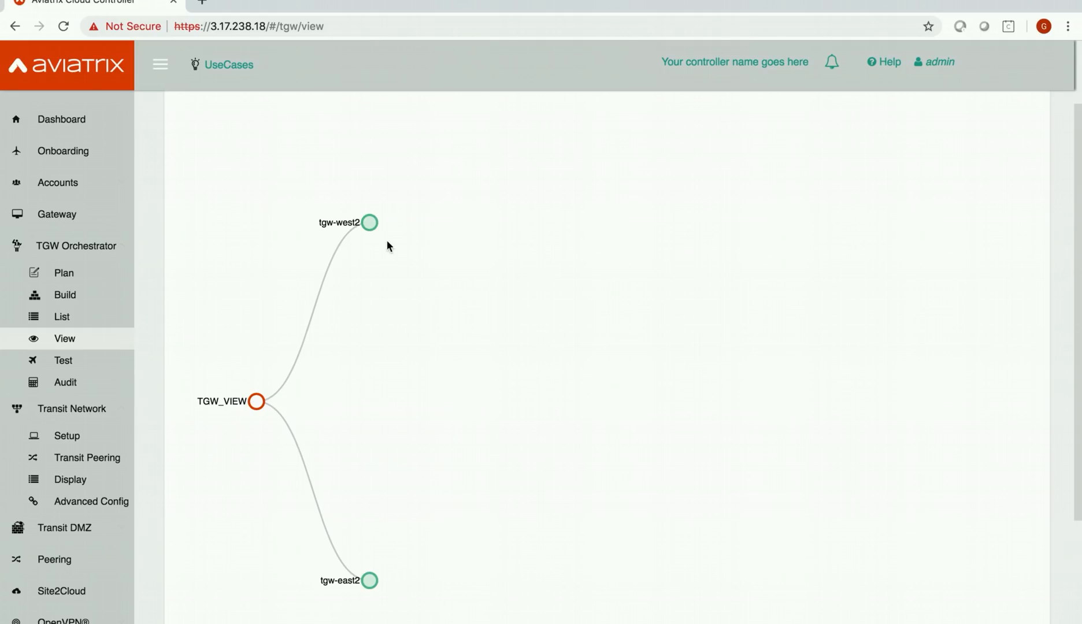
mouse_move(381, 593)
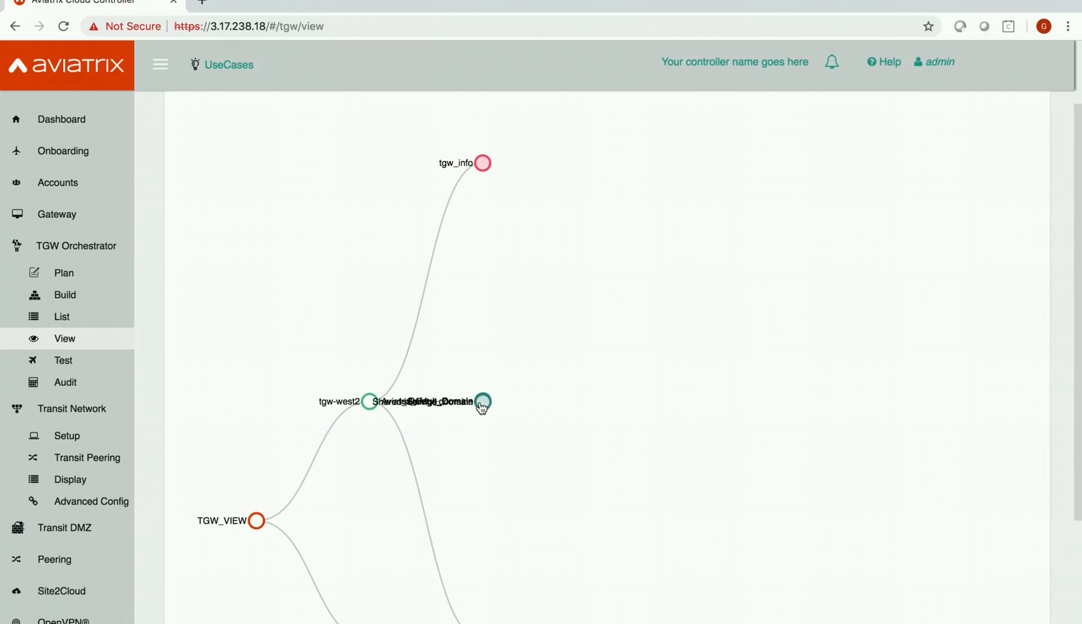
left_click(482, 402)
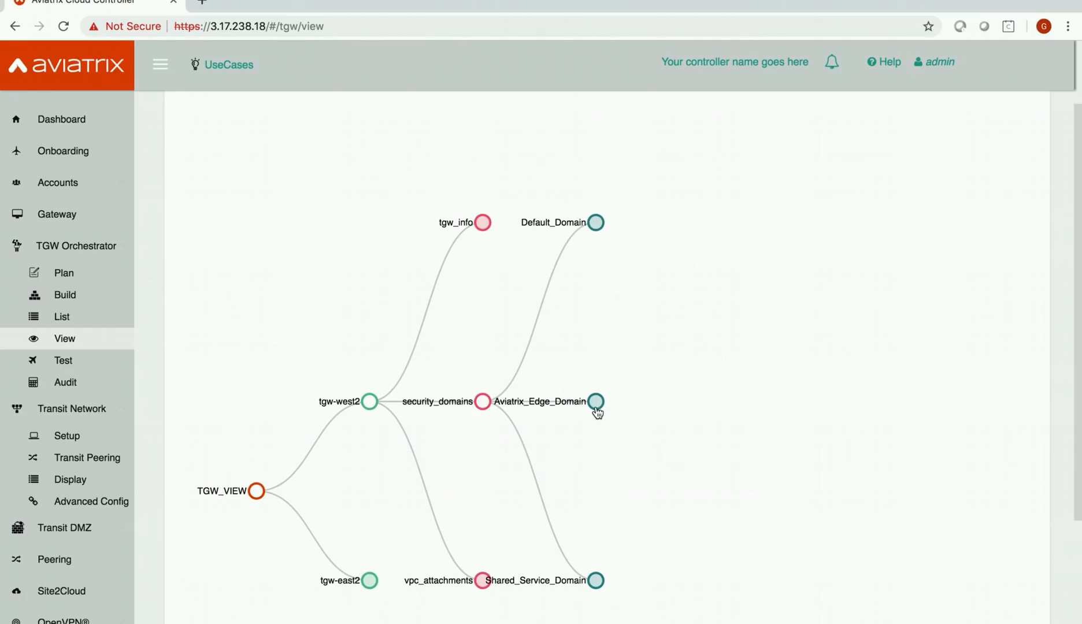
left_click(599, 401)
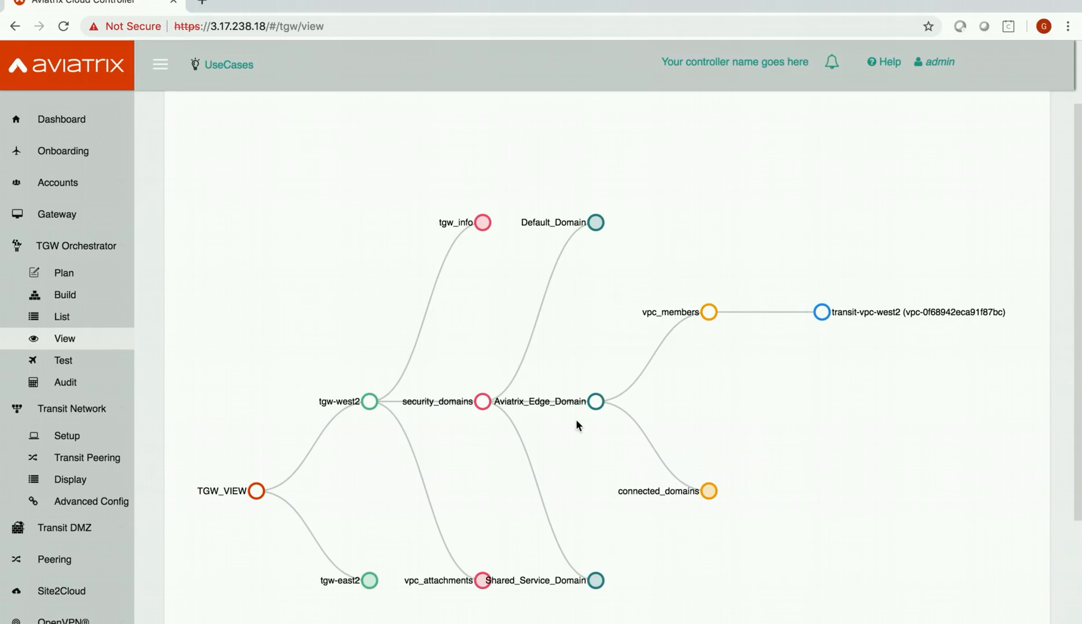
scroll("down", 3)
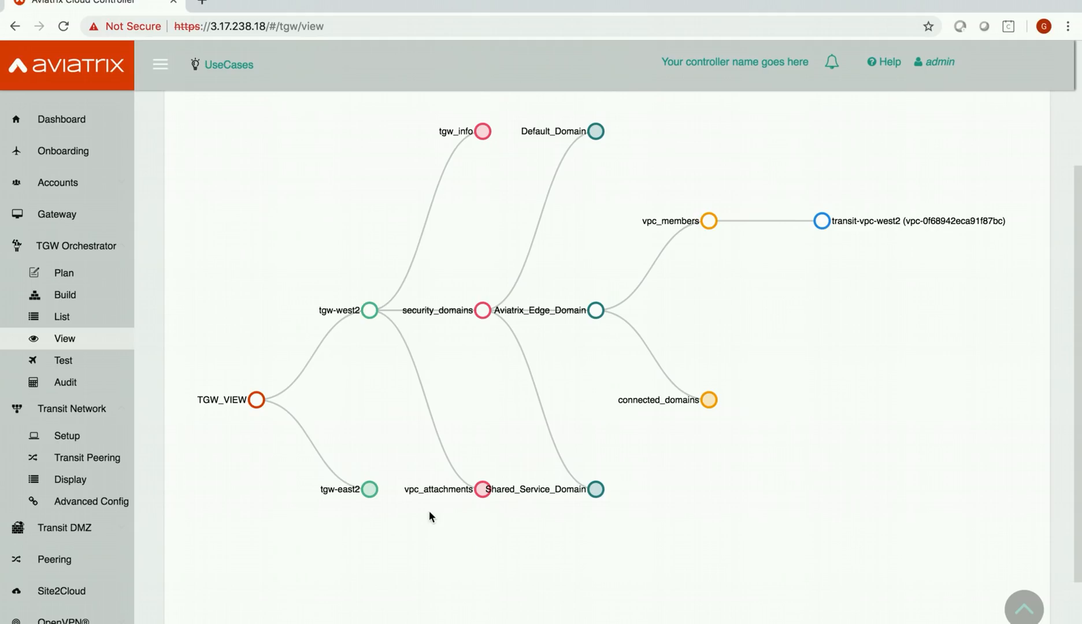
scroll("down", 3)
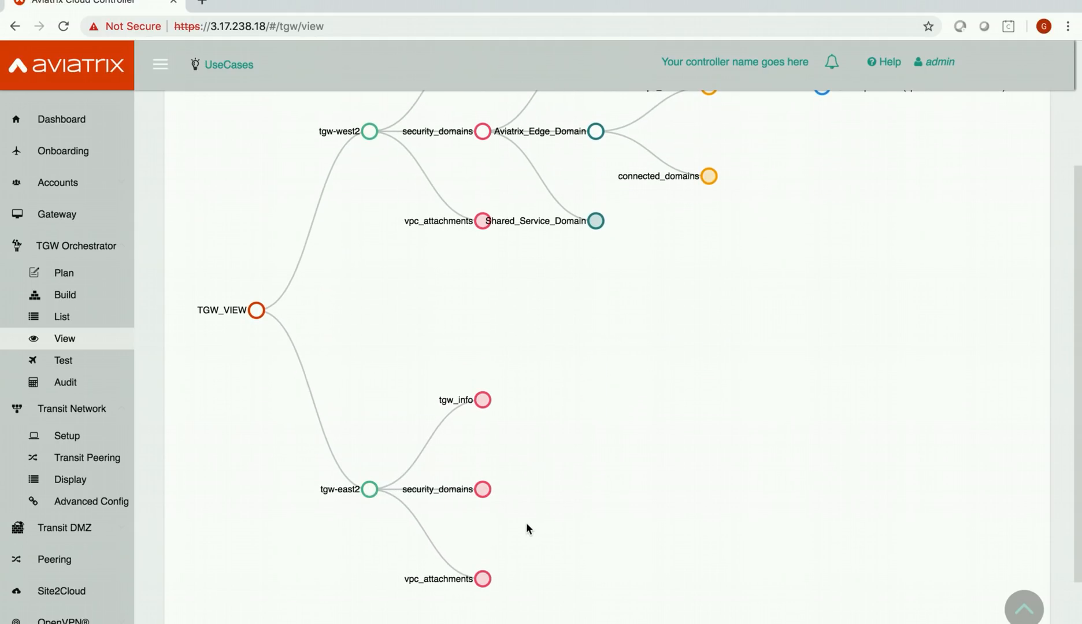
Expand tgw-east2's security_domains and Aviatrix_Edge_Domain down to its VPC members
left_click(484, 489)
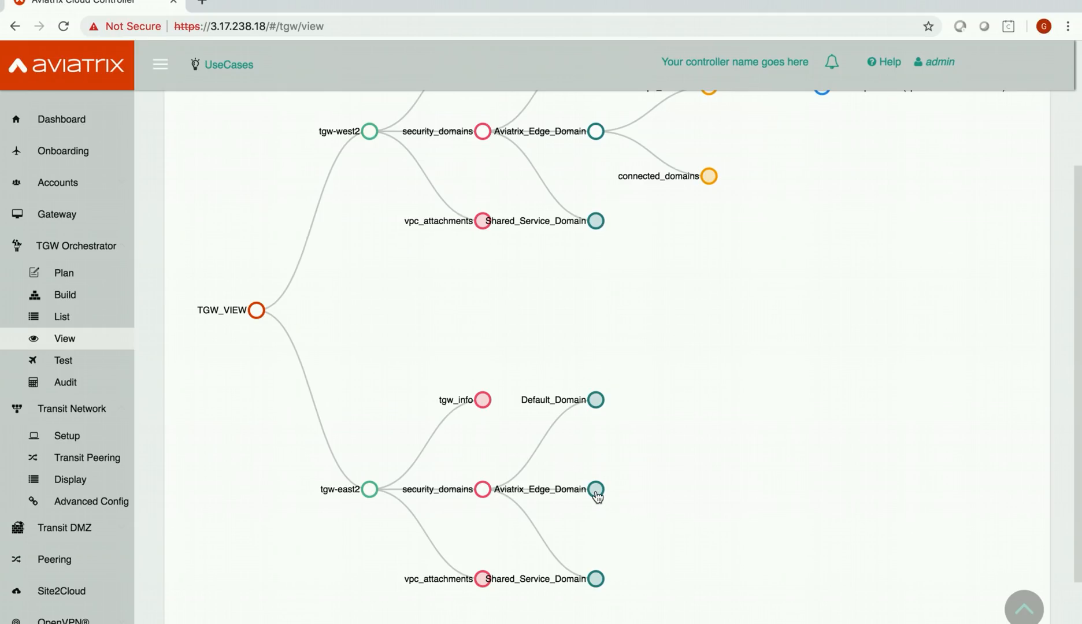
left_click(600, 490)
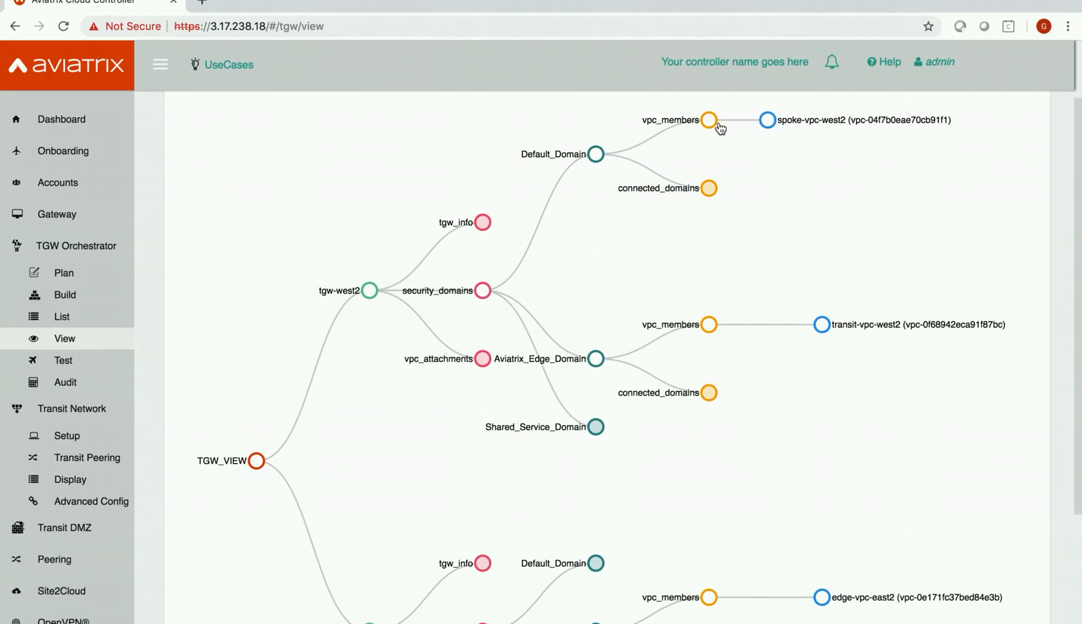
scroll("down", 3)
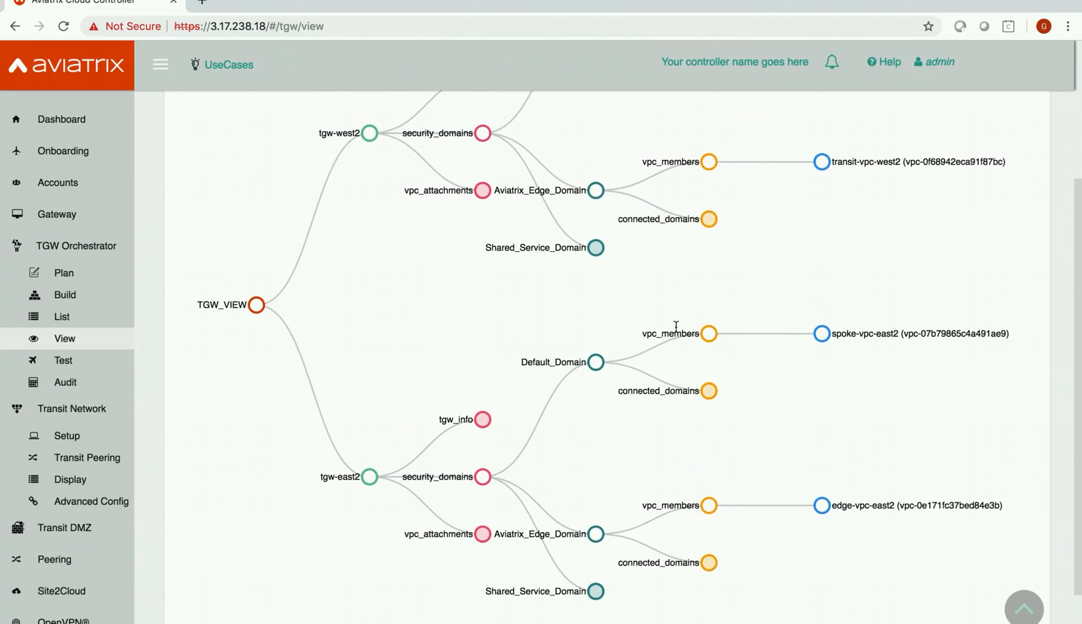
scroll("down", 3)
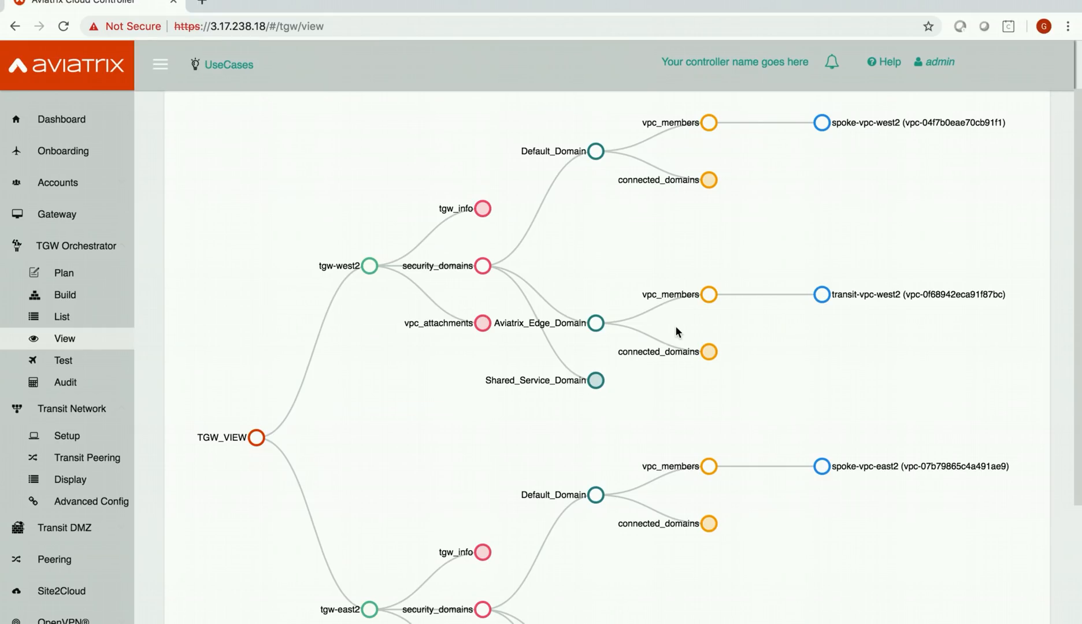
Go to Transit Network > Transit Peering, showing an empty peering list
left_click(88, 458)
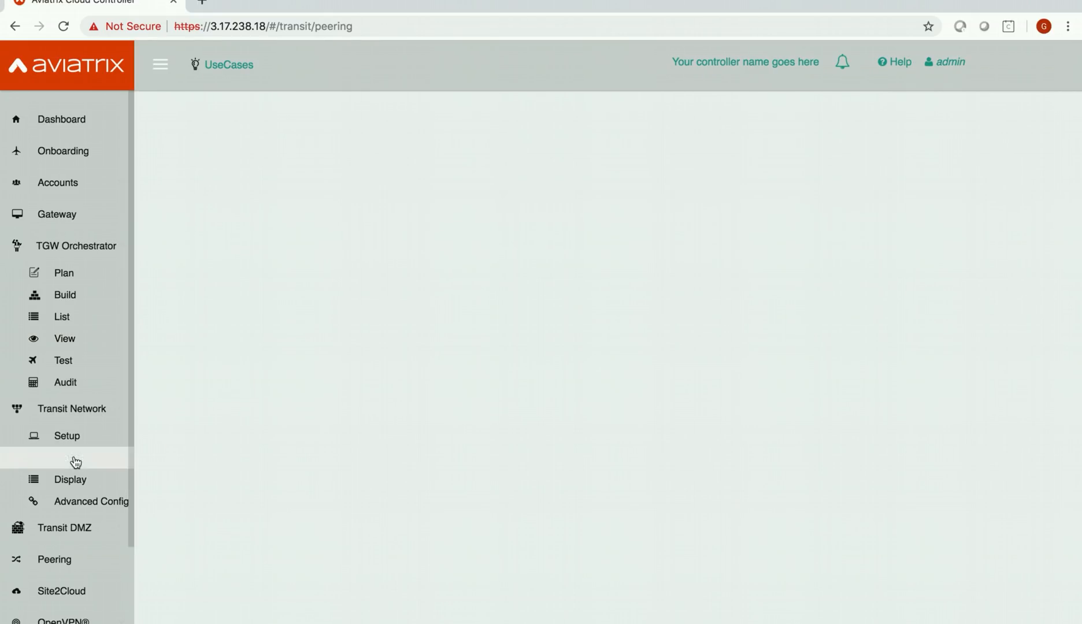
left_click(77, 457)
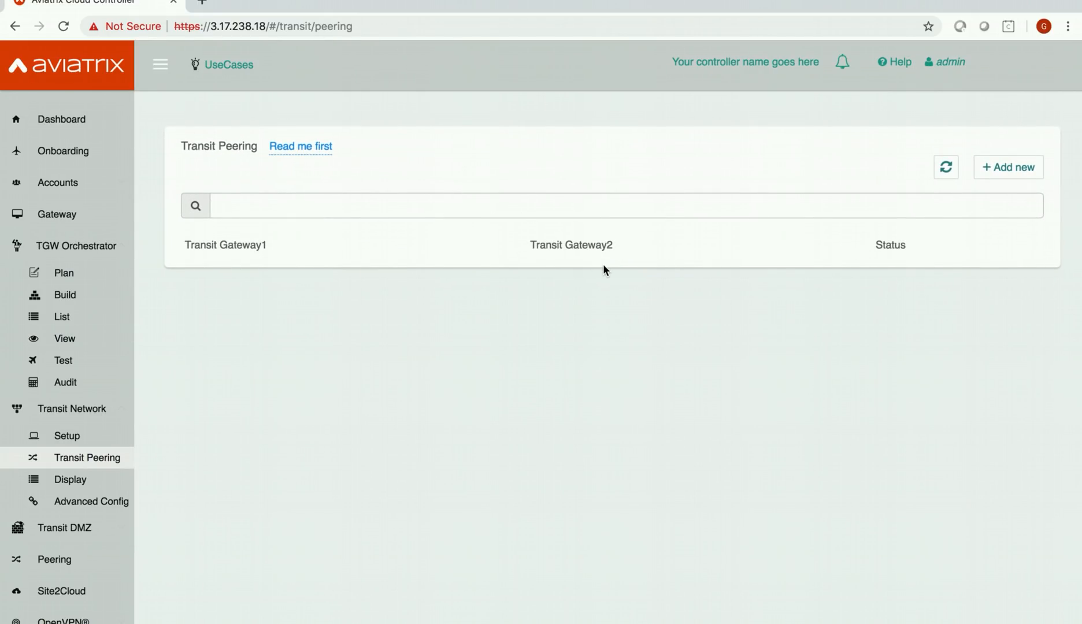
mouse_move(254, 343)
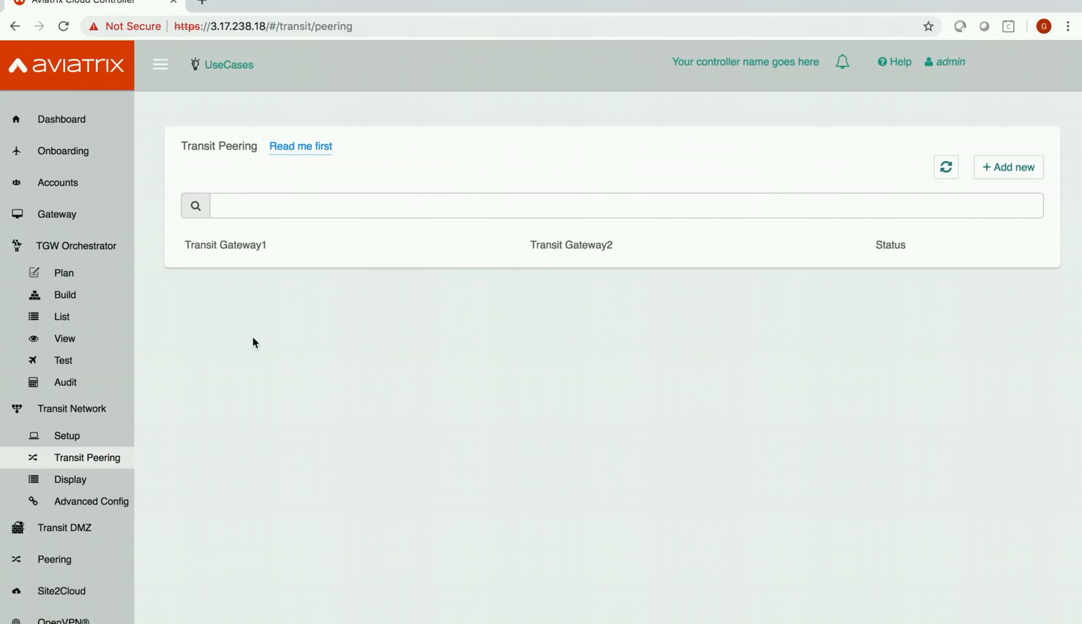
mouse_move(213, 355)
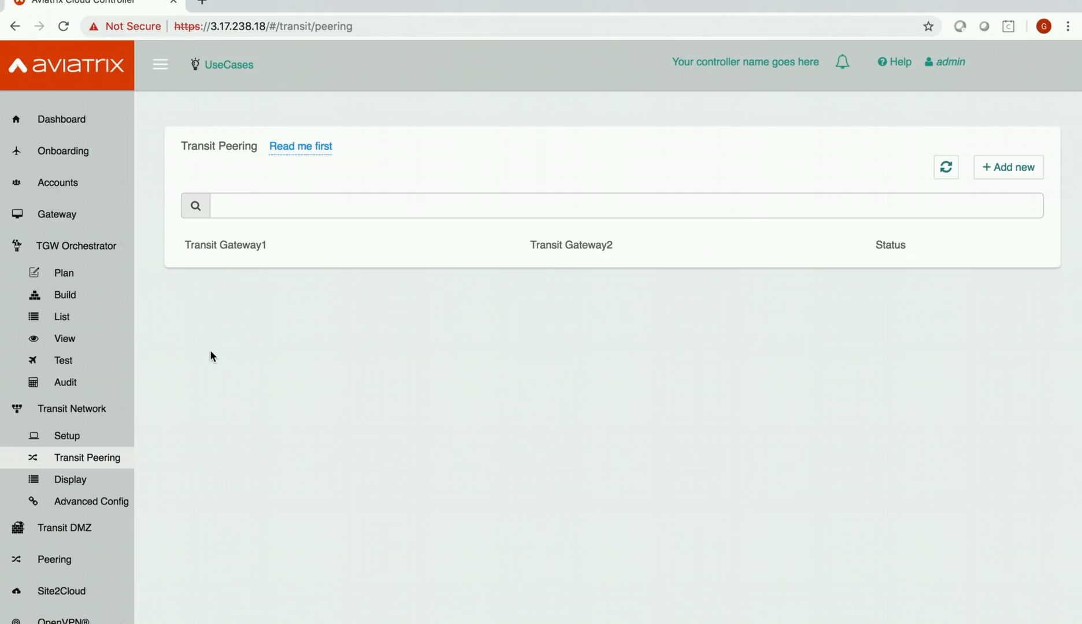
mouse_move(372, 301)
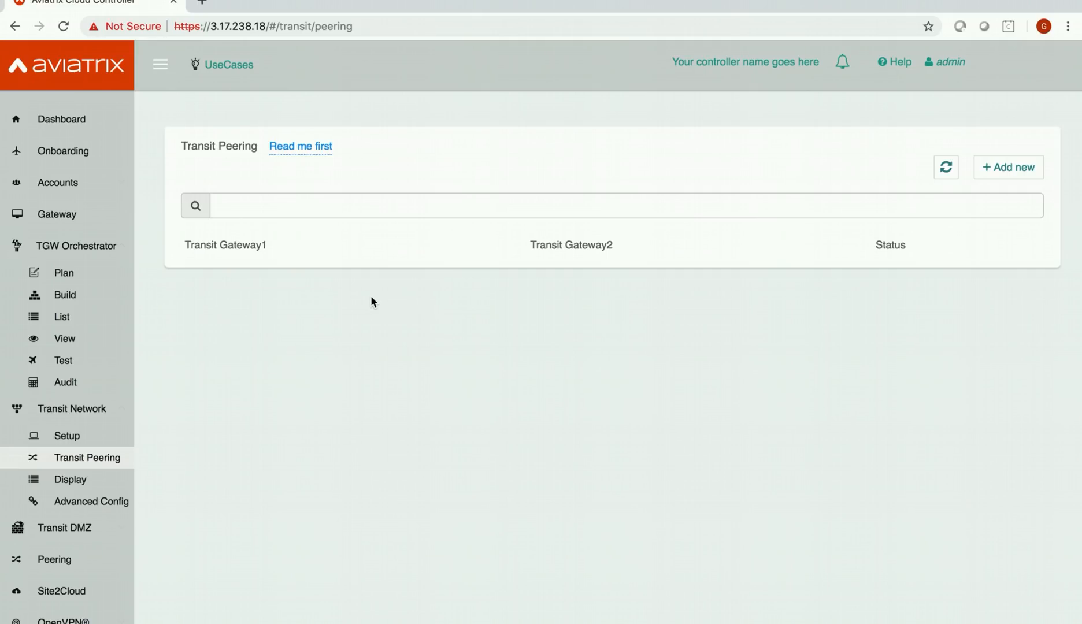
mouse_move(64, 339)
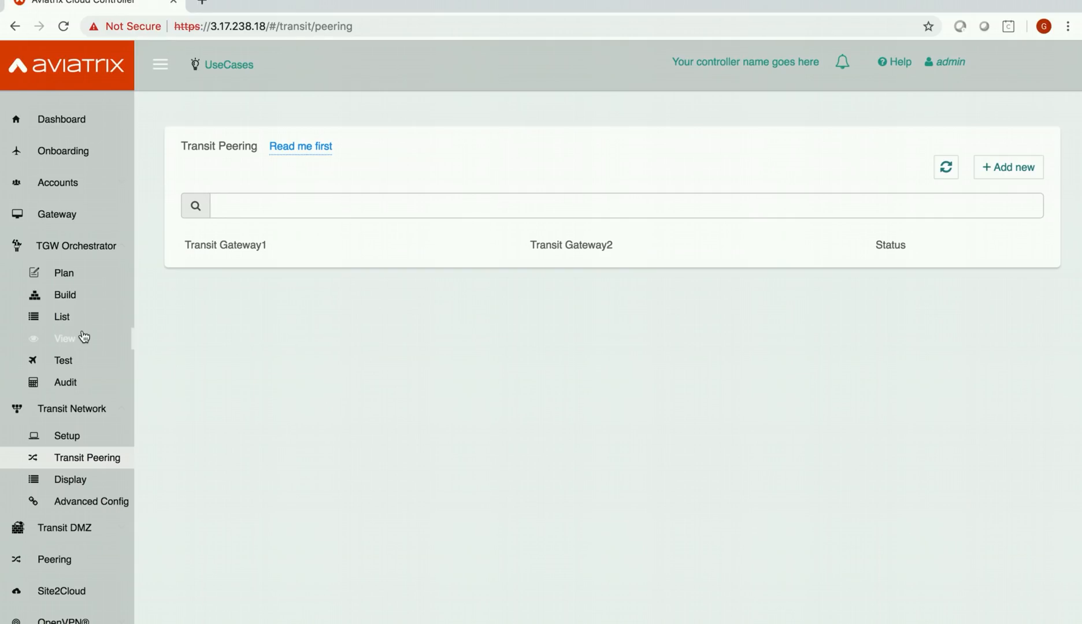
mouse_move(68, 361)
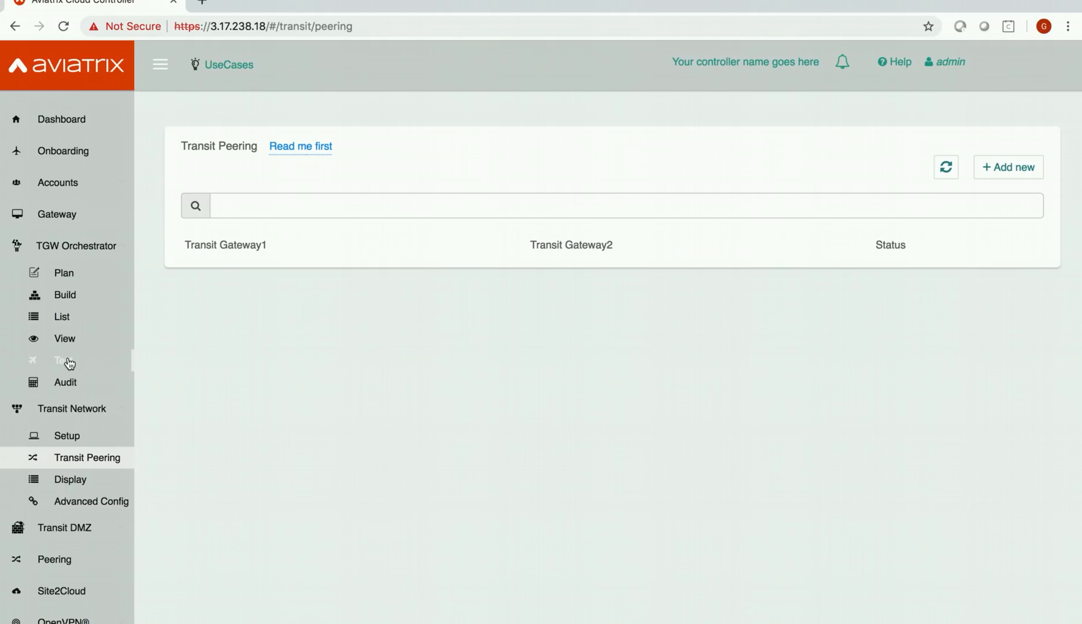
Set the FlightPath source to us-east-2 (Ohio), spoke-vpc-east2, and query its instances
left_click(65, 361)
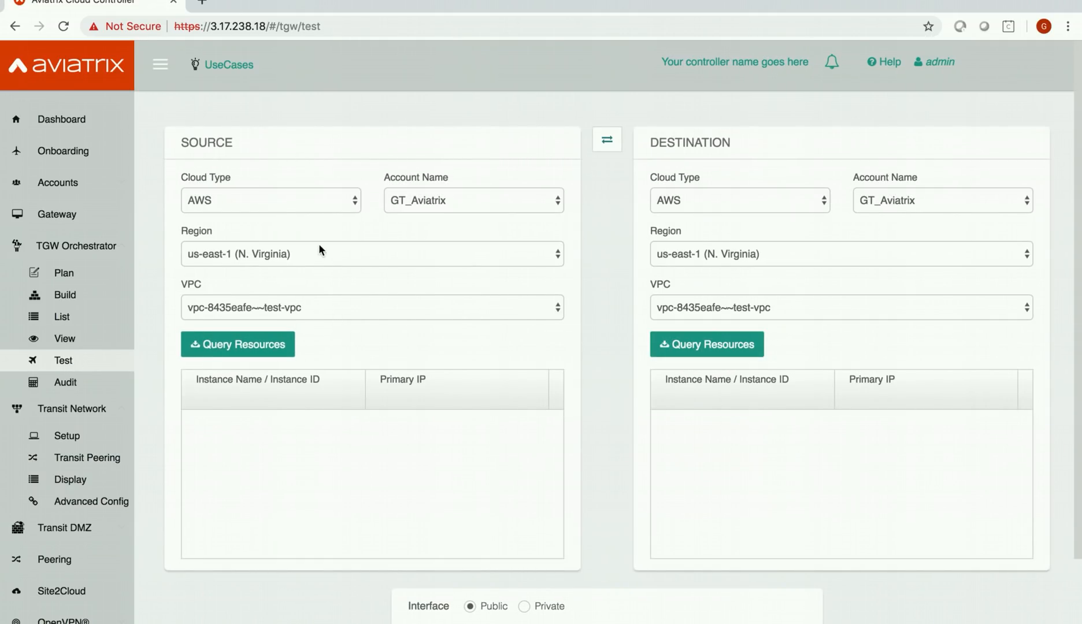
left_click(371, 253)
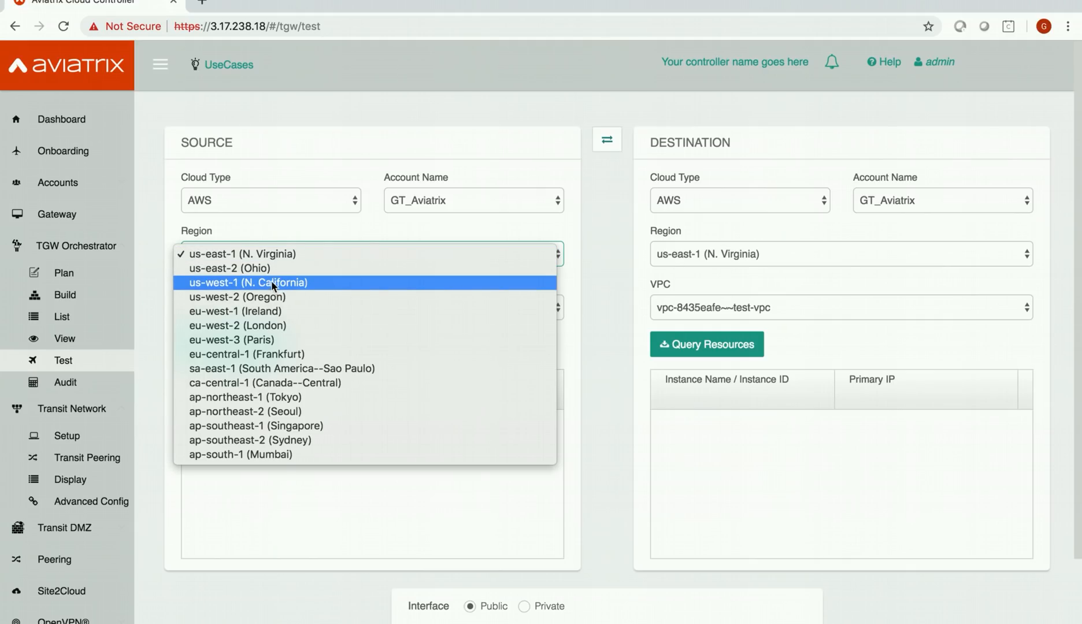
left_click(248, 268)
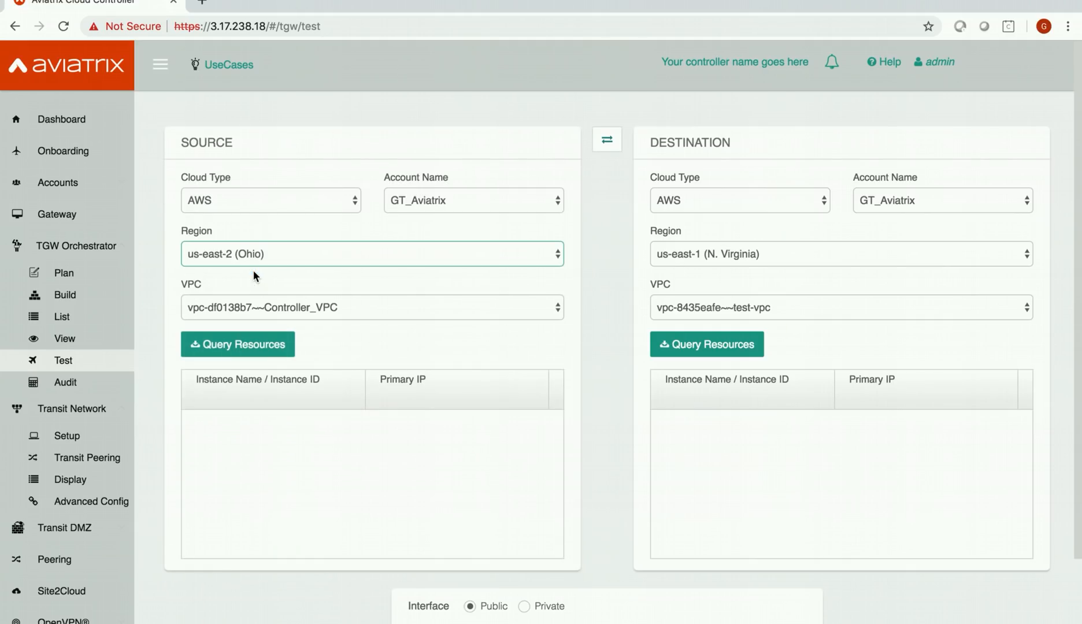
left_click(371, 308)
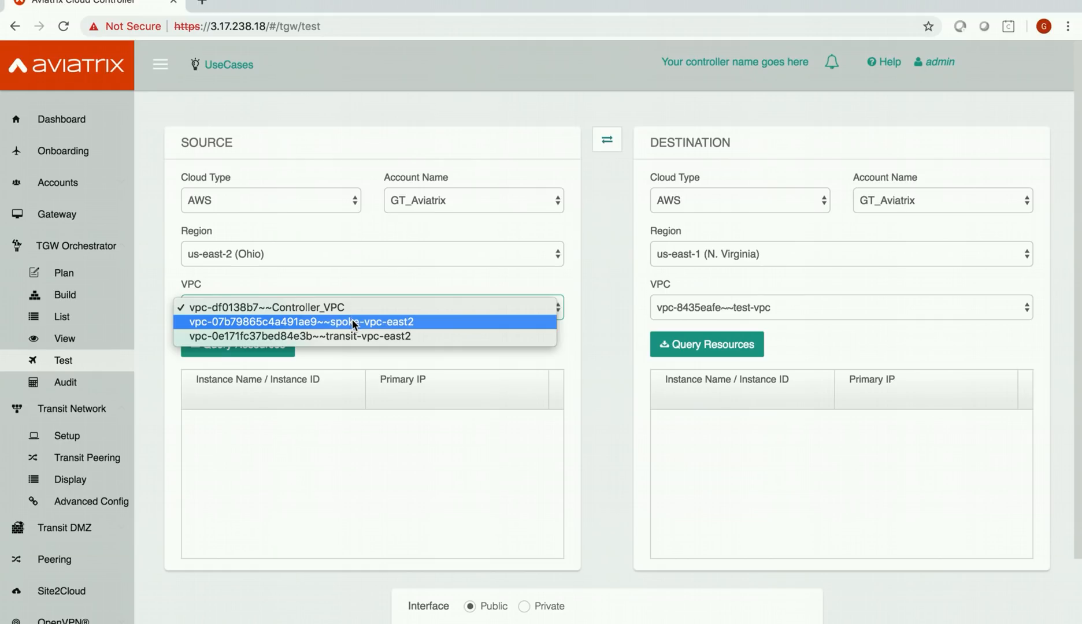
left_click(300, 322)
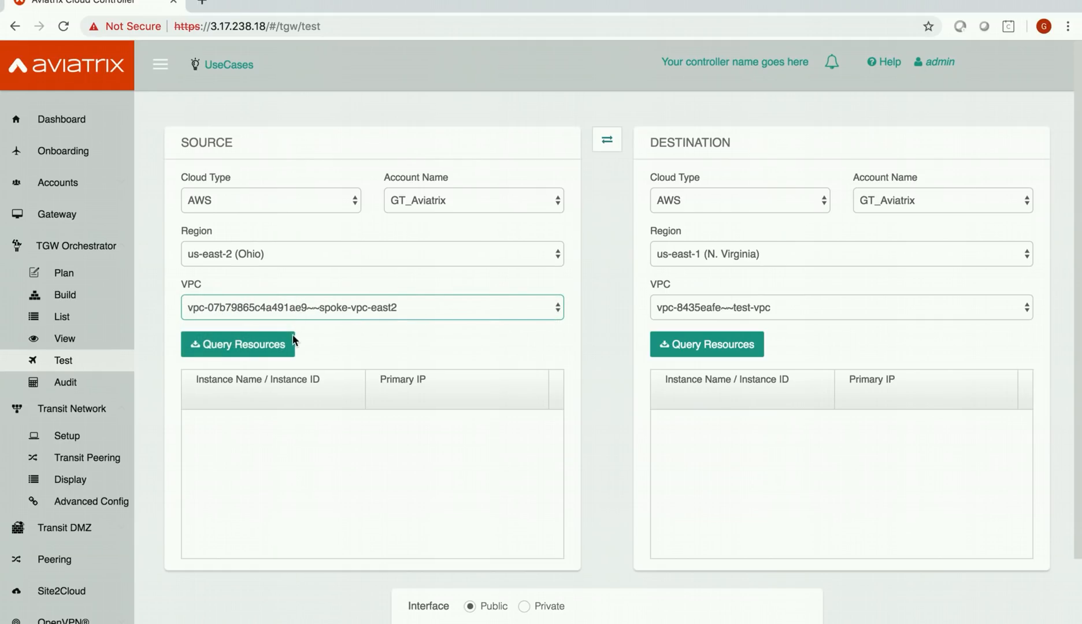
left_click(237, 344)
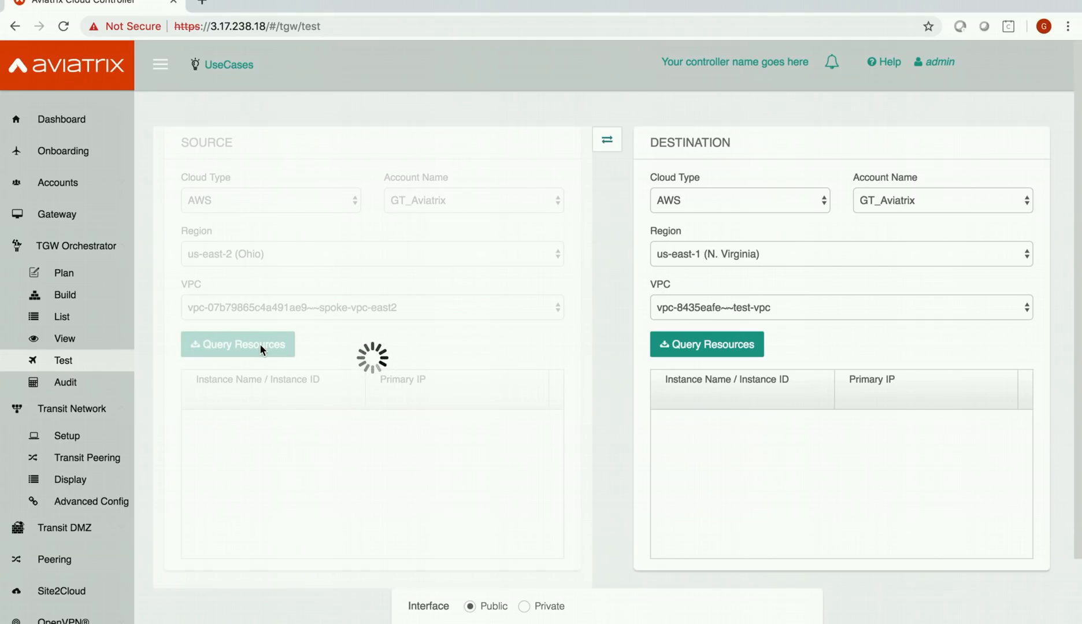
Set the destination to us-west-2 (Oregon), spoke-vpc-west2
left_click(840, 253)
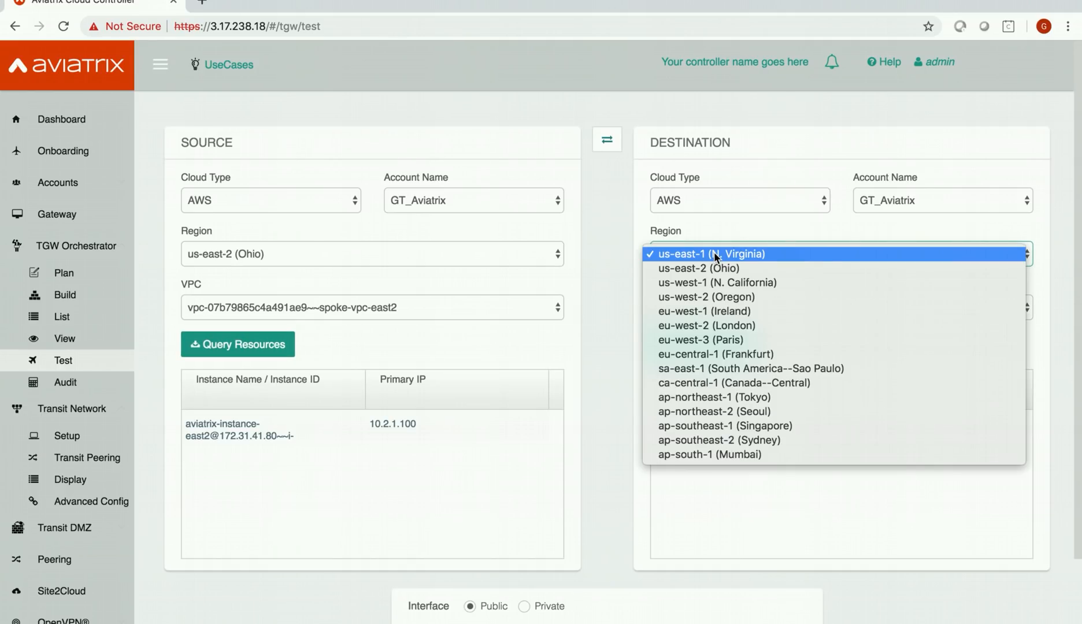
left_click(705, 297)
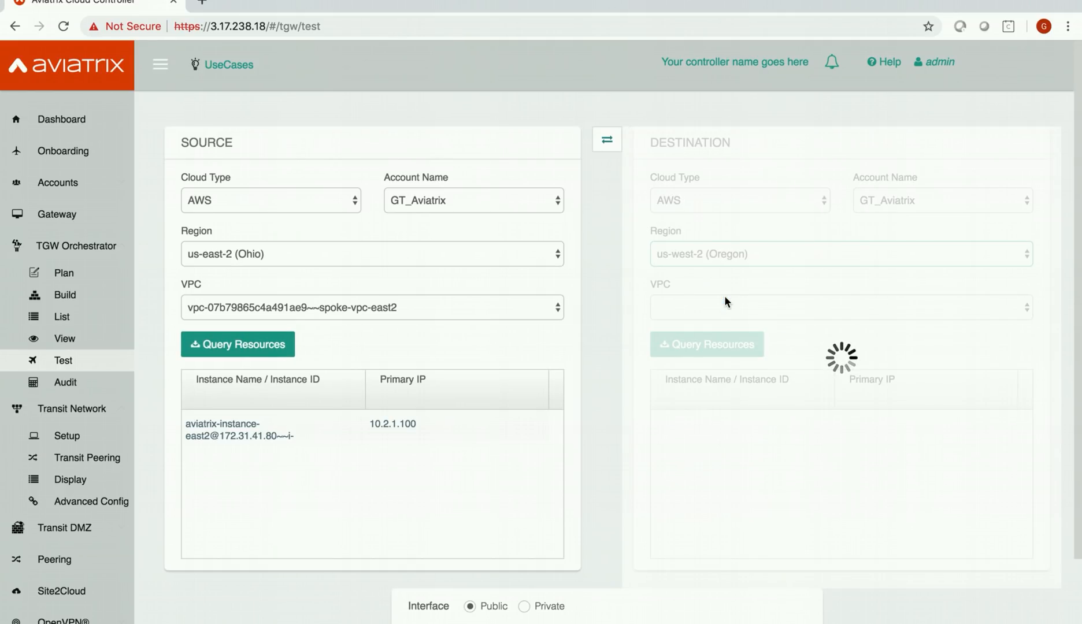
left_click(839, 308)
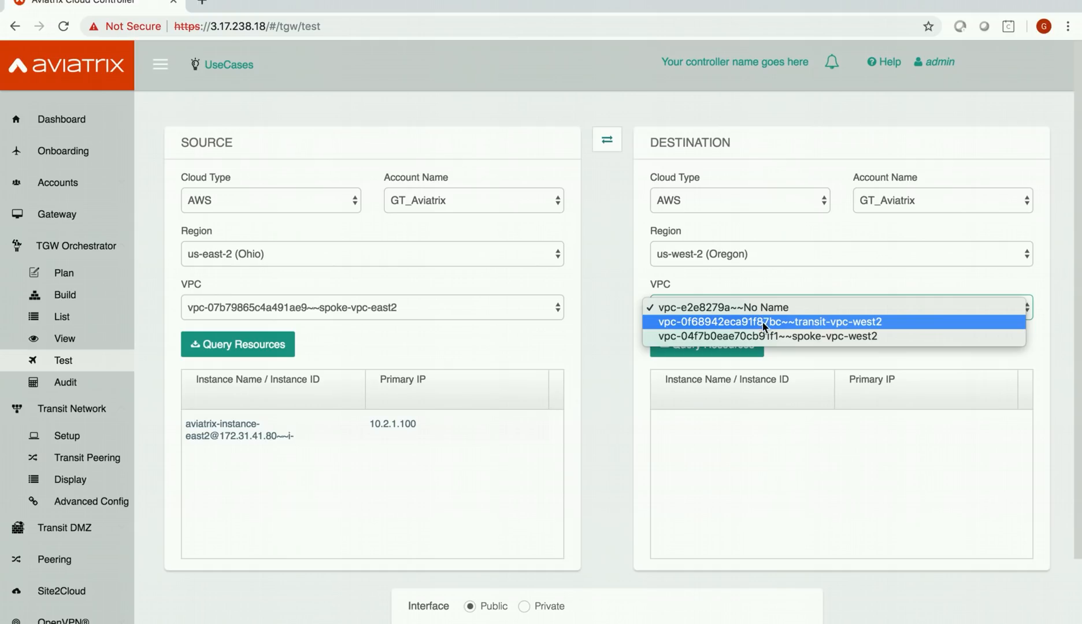
left_click(768, 336)
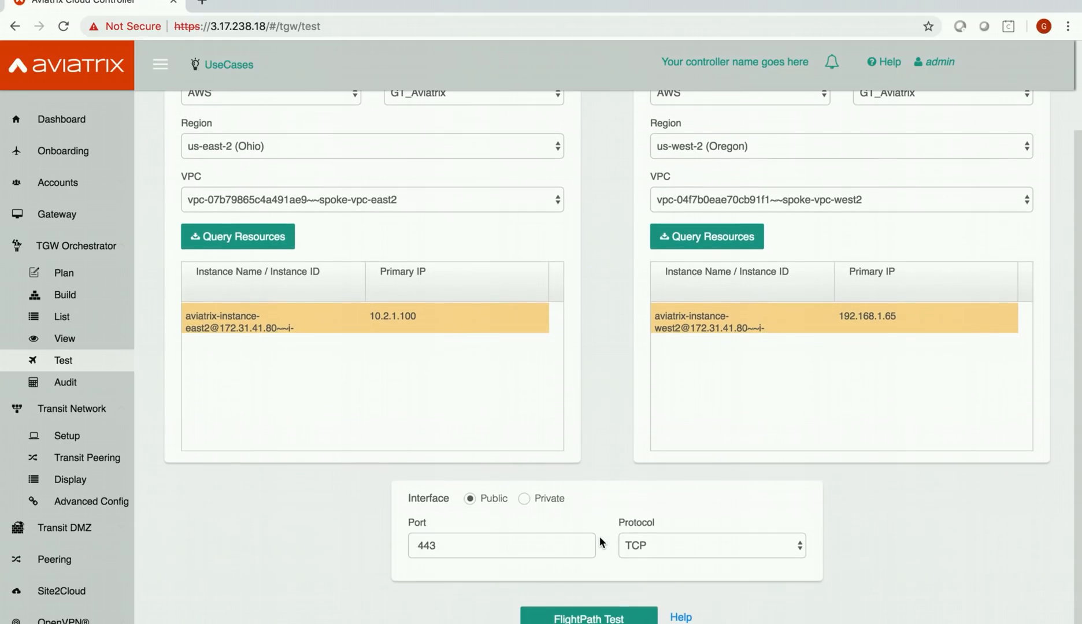
Run the FlightPath test with protocol ICMP over the private interface
left_click(710, 546)
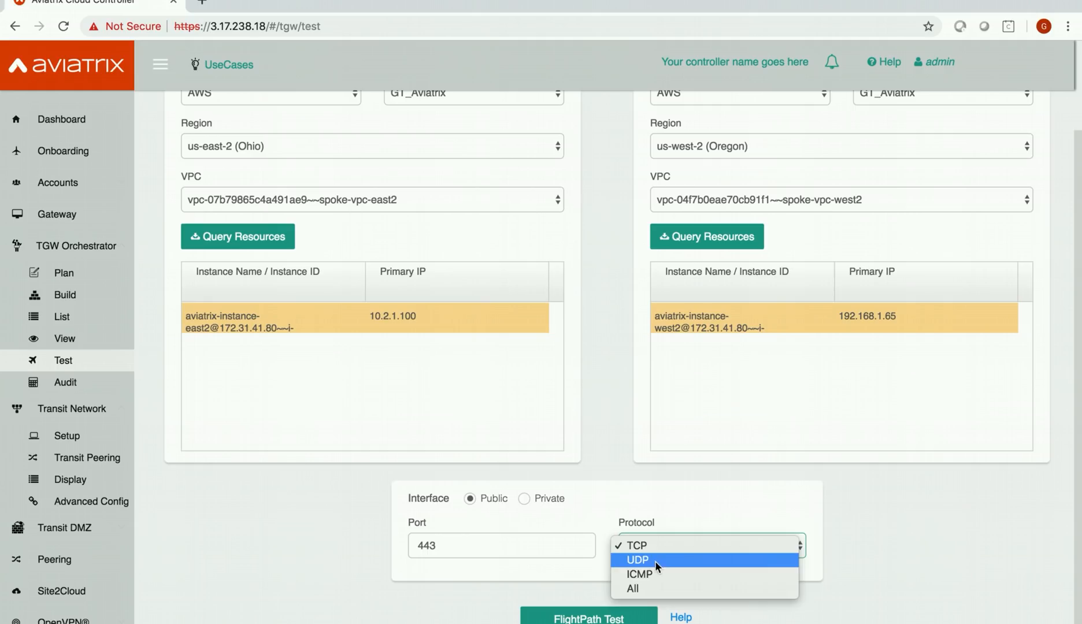
left_click(637, 574)
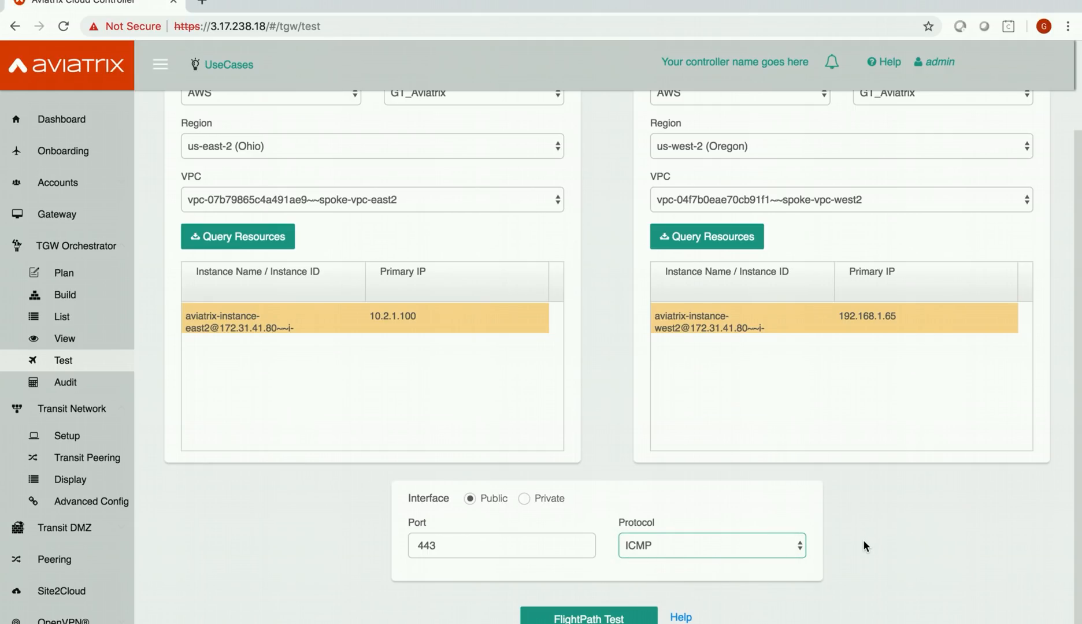
left_click(526, 498)
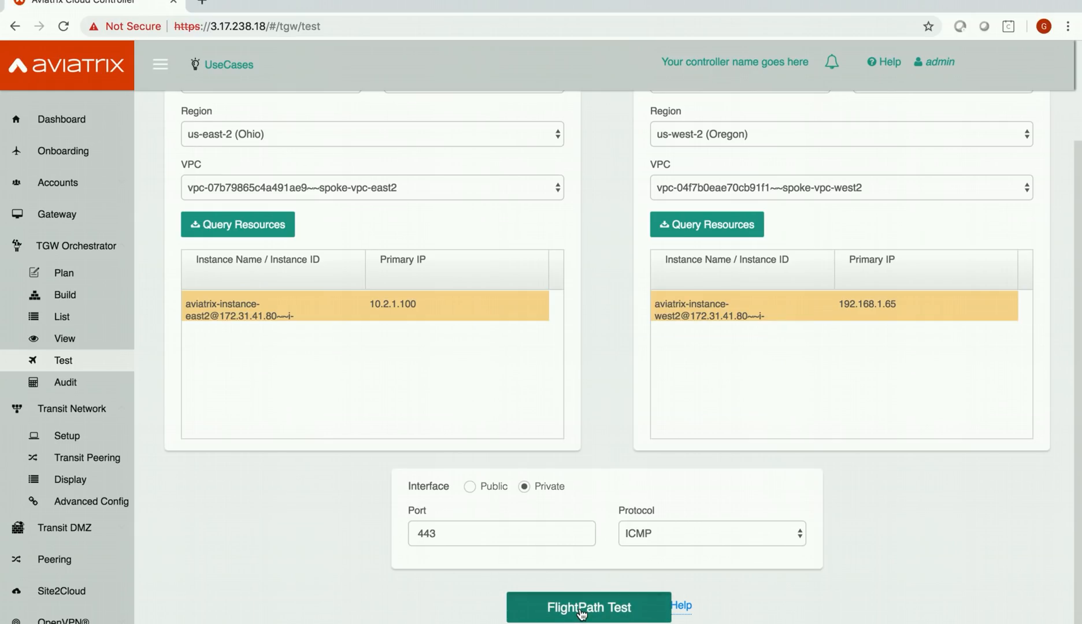
left_click(587, 608)
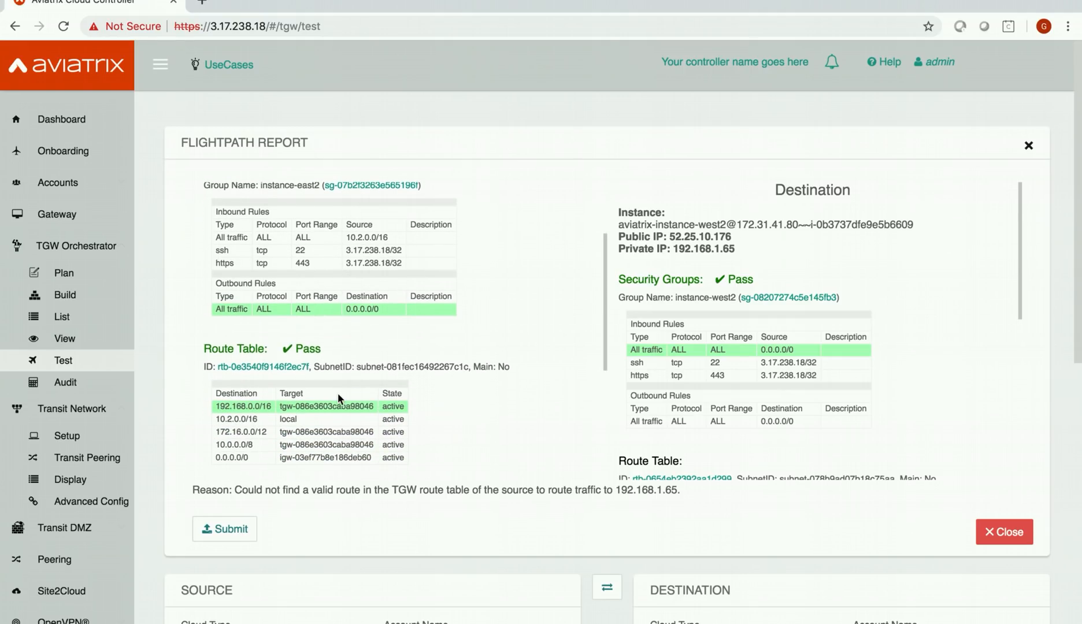
Scroll the FlightPath report to the failed source TGW route table with no route to 192.168.1.65
scroll("down", 3)
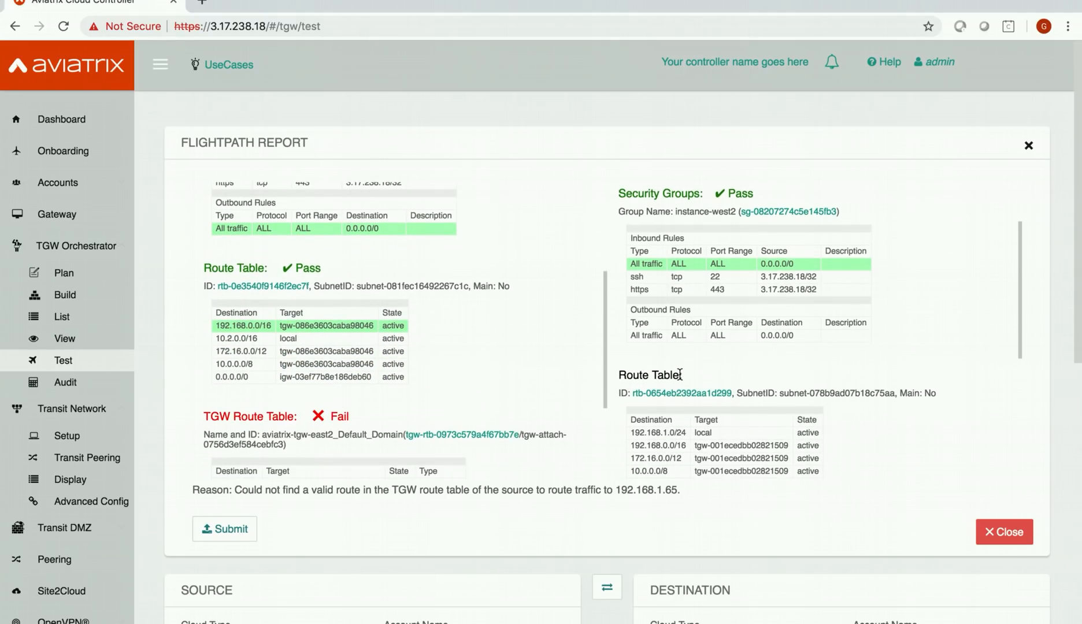
scroll("down", 3)
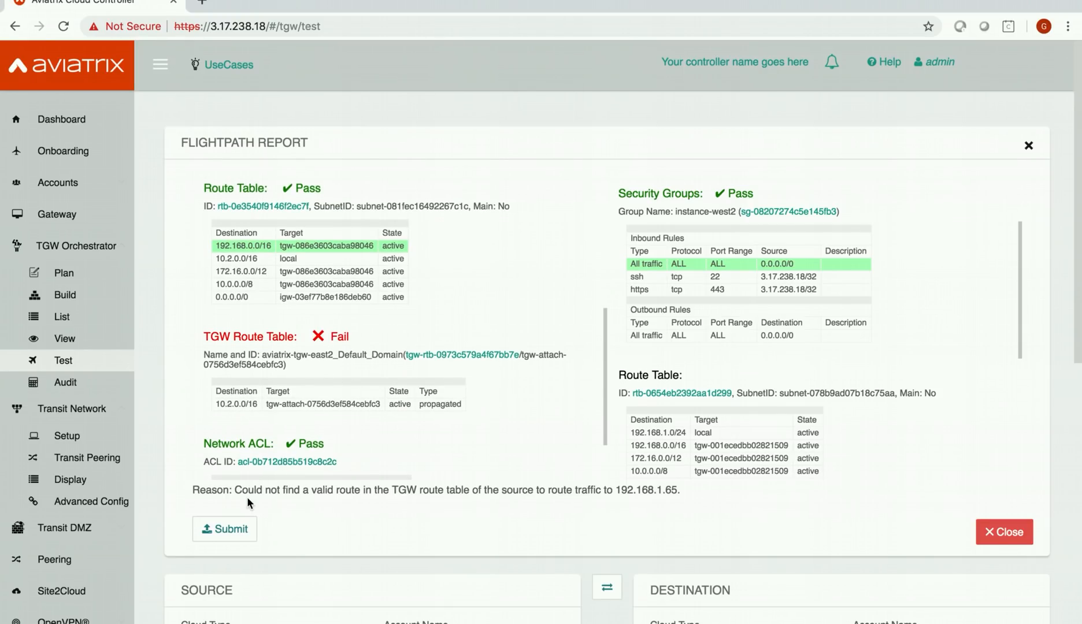
mouse_move(444, 505)
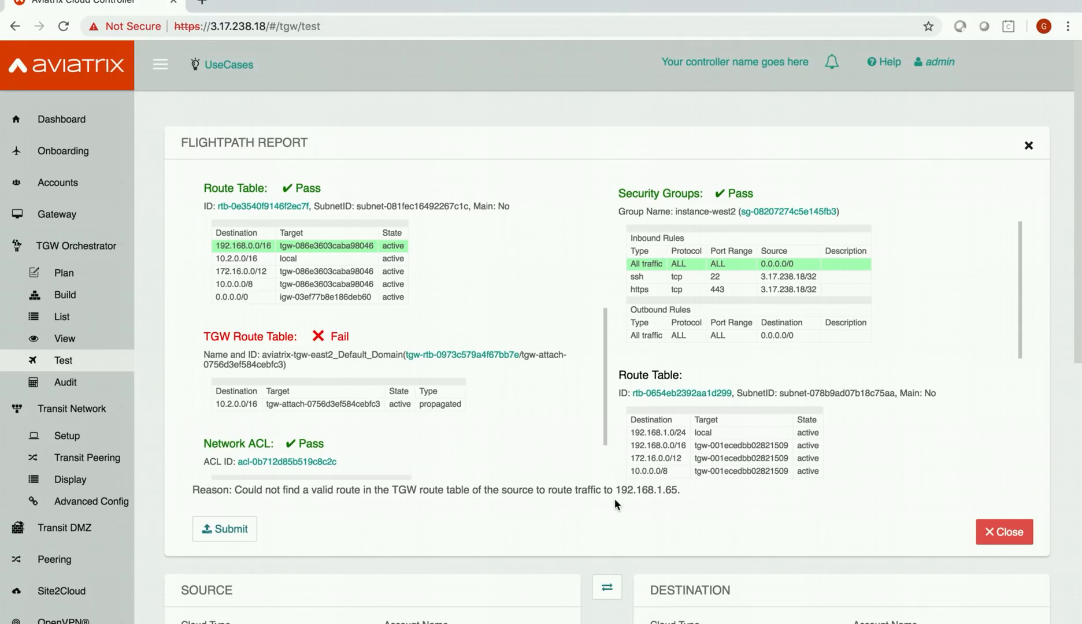
mouse_move(663, 504)
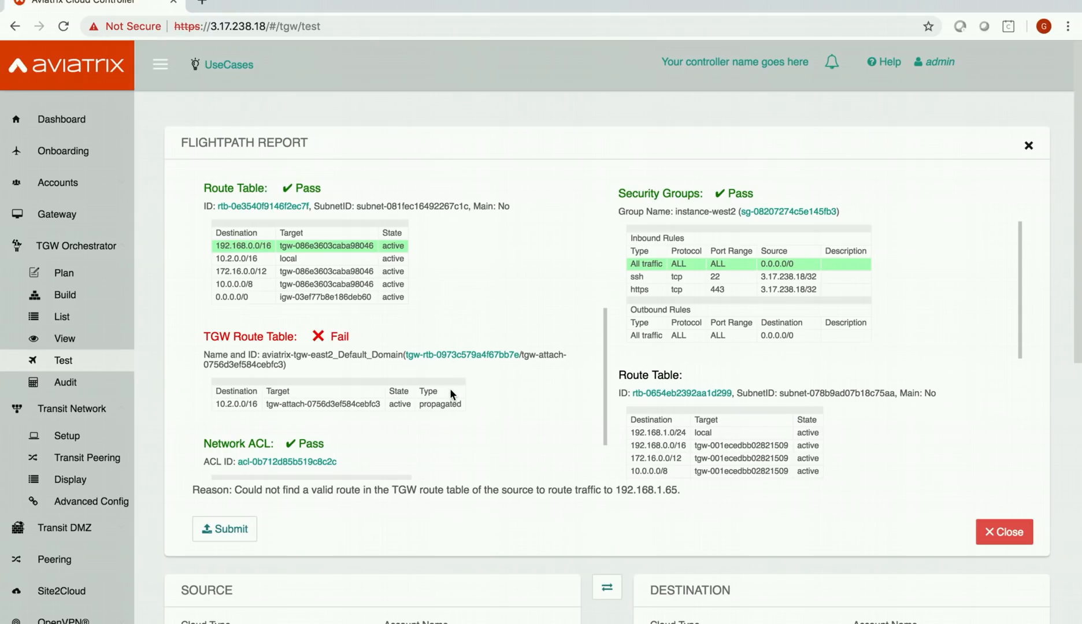
scroll("down", 3)
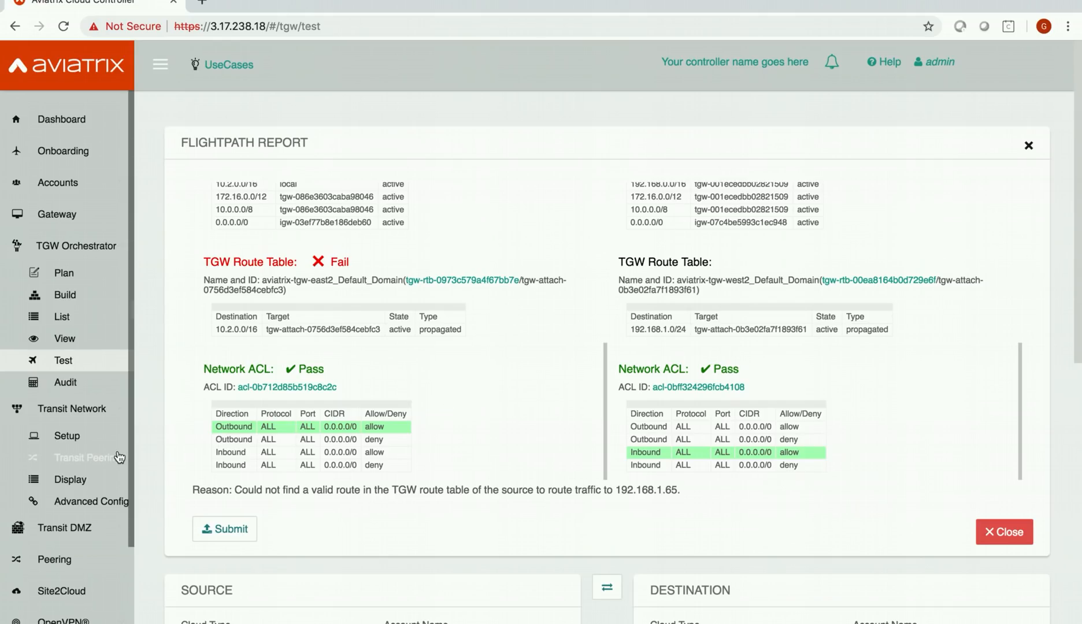
mouse_move(84, 463)
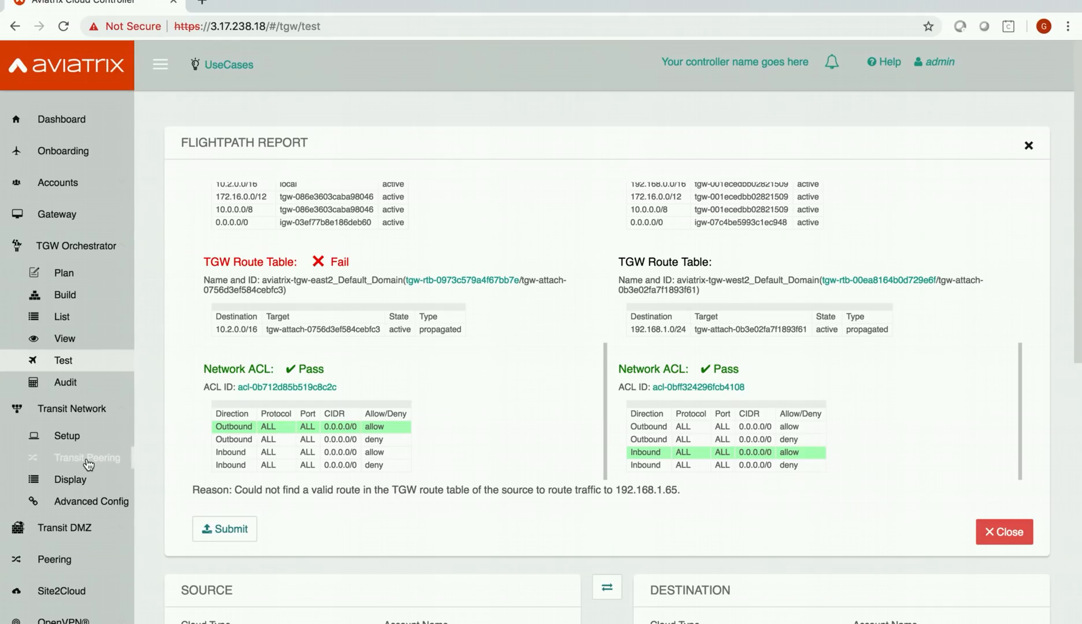
Add a transit peering between transit-gw-east2 and transit-gw-west2 and confirm it, status Up
left_click(87, 457)
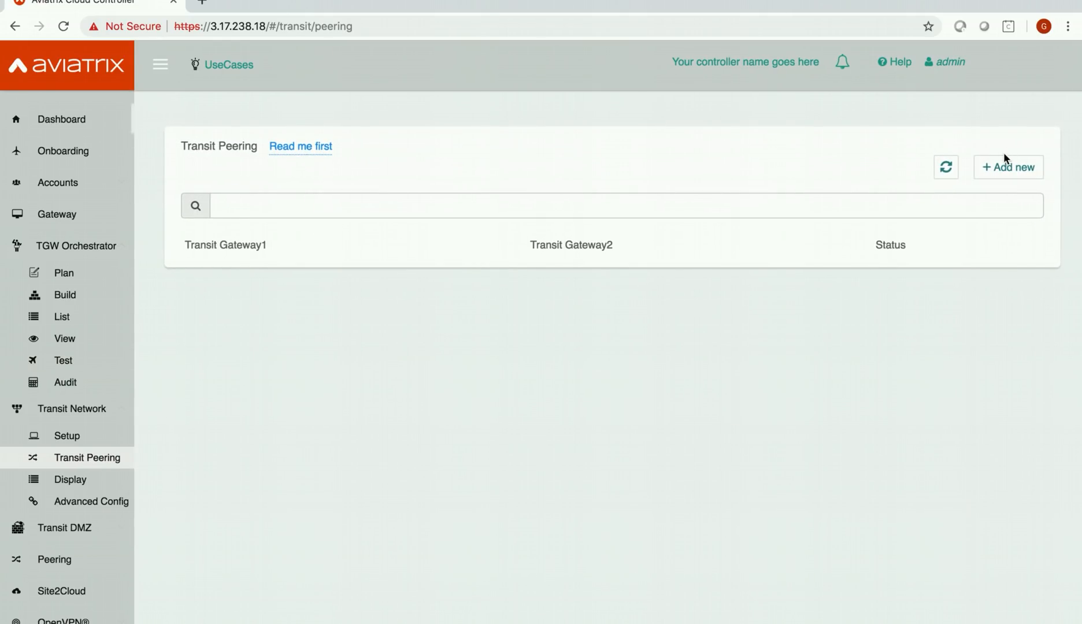
left_click(1008, 166)
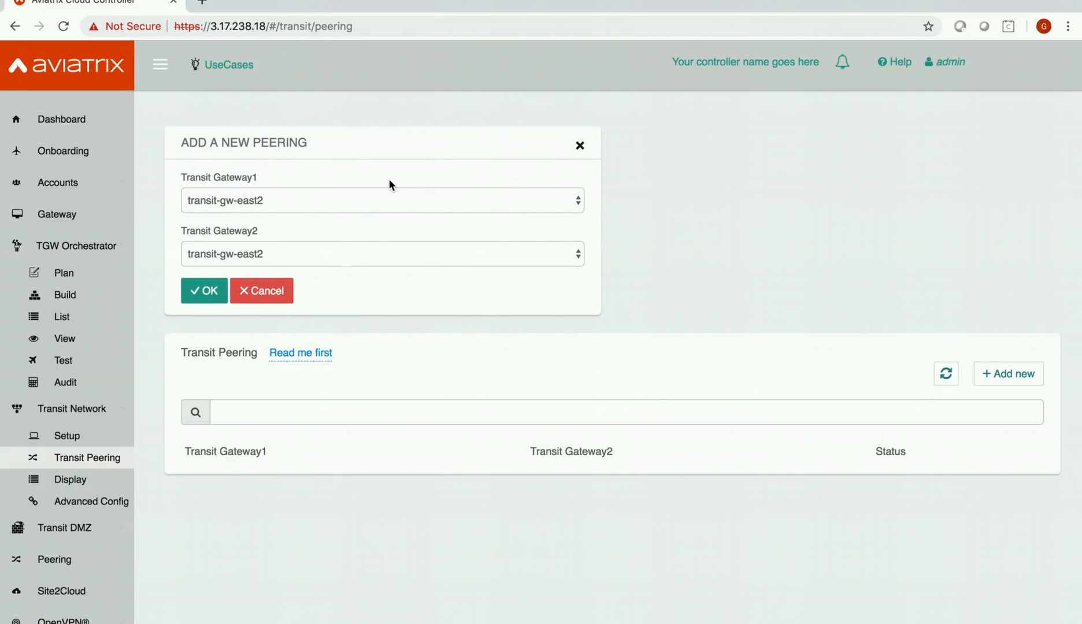
mouse_move(227, 212)
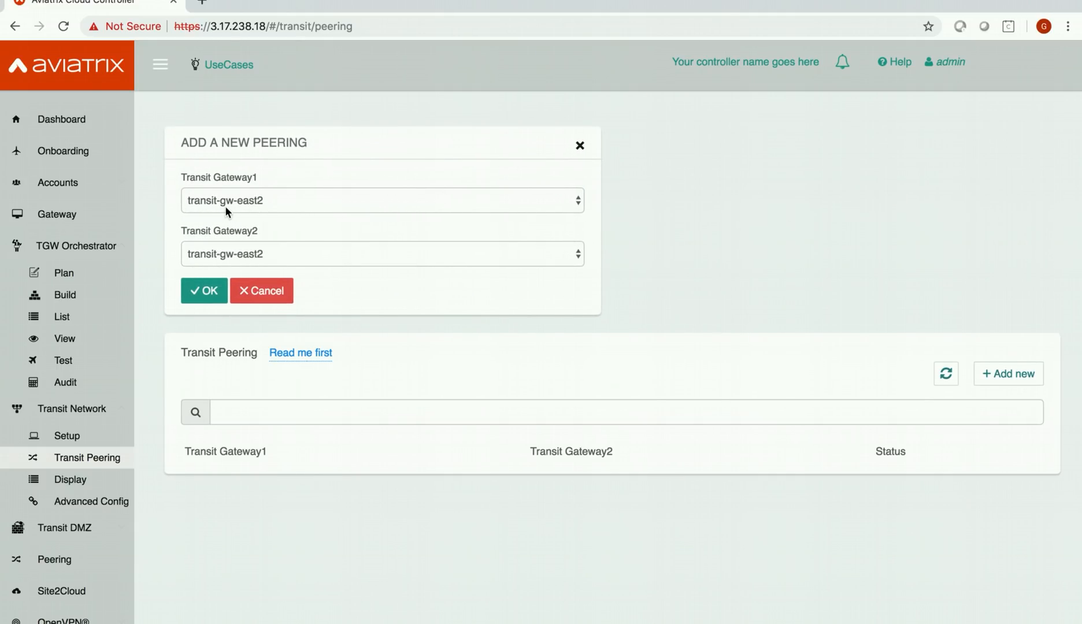
mouse_move(261, 211)
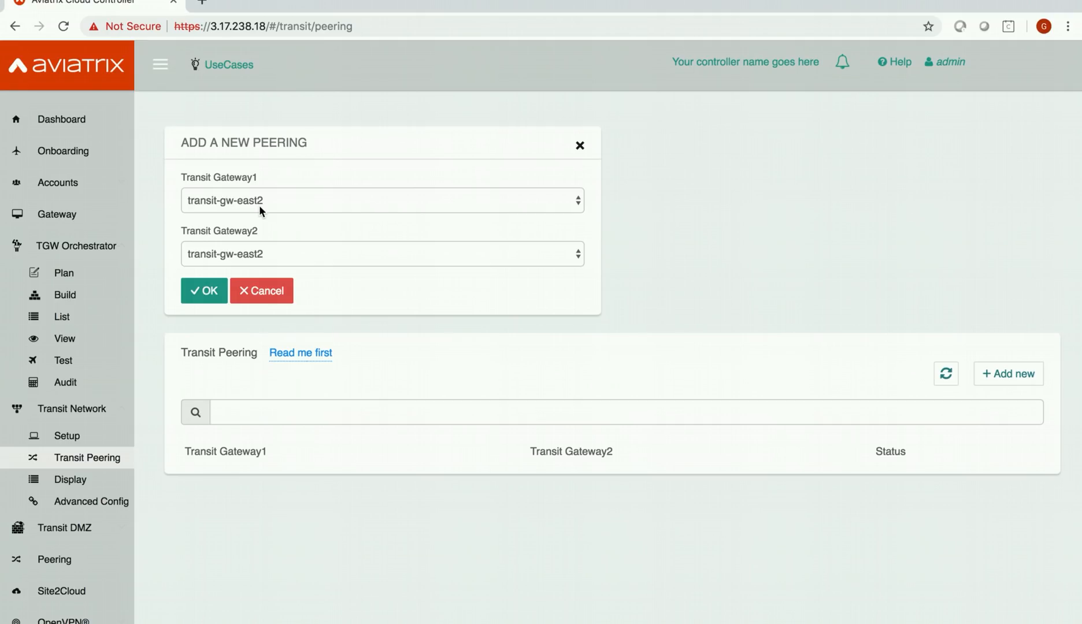
left_click(382, 253)
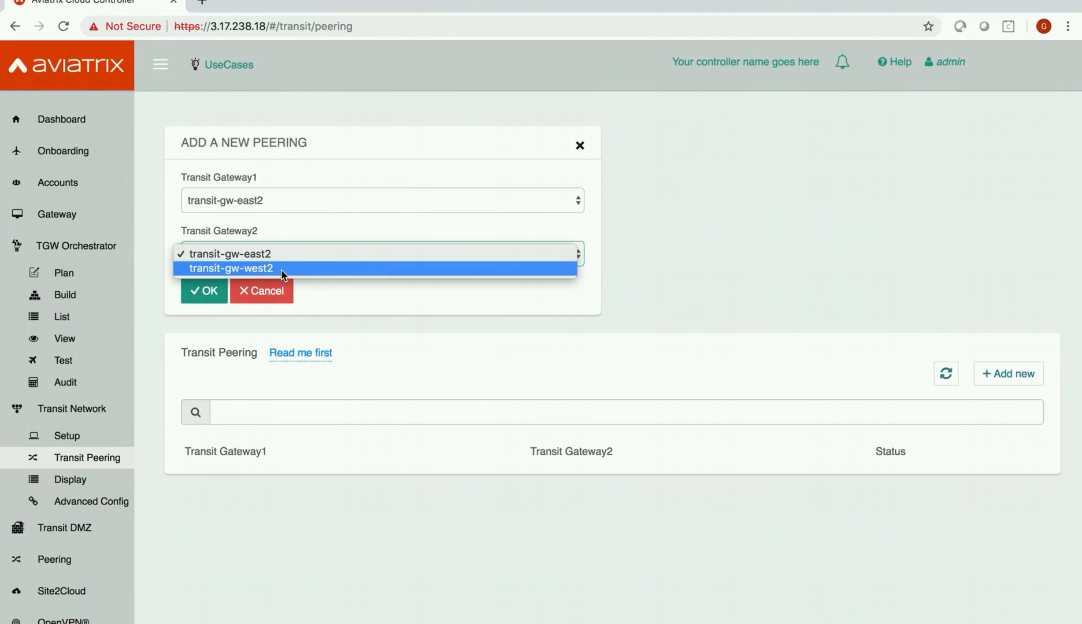
left_click(235, 268)
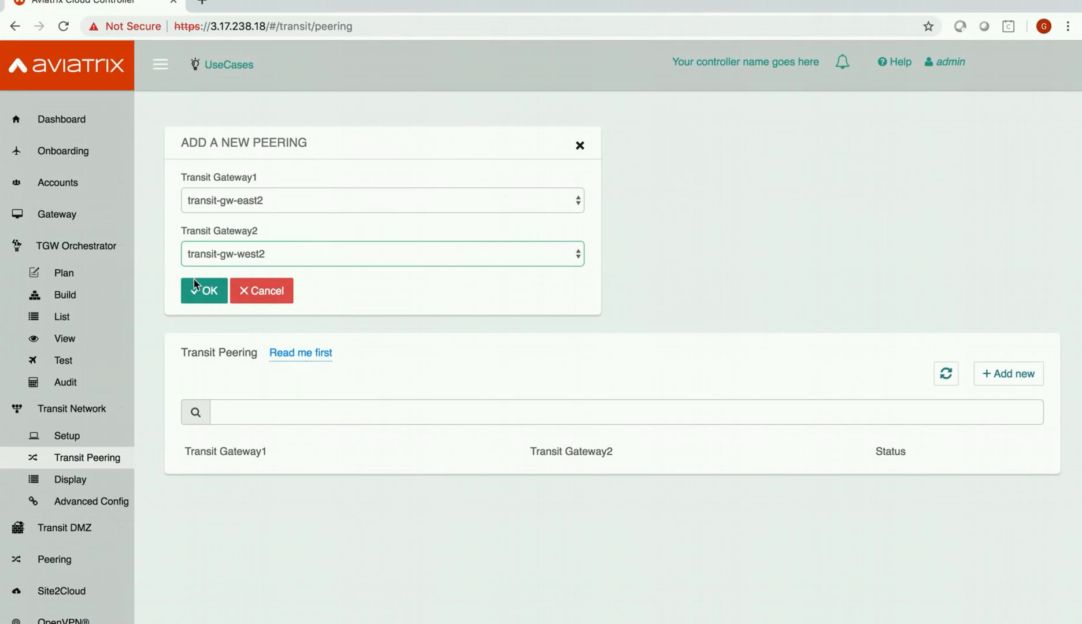
left_click(204, 290)
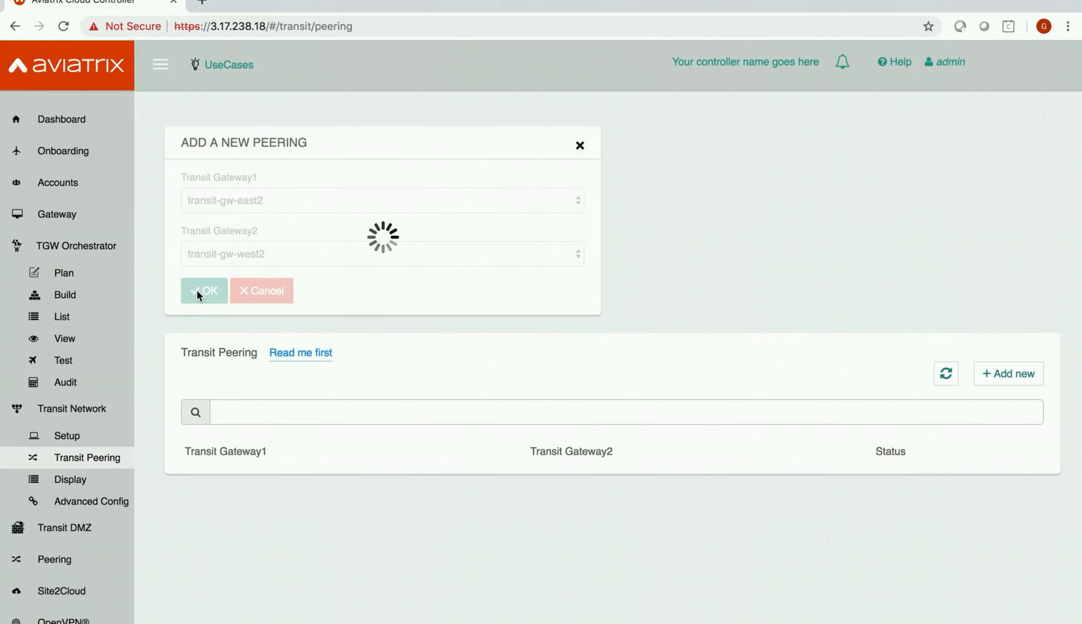
left_click(203, 290)
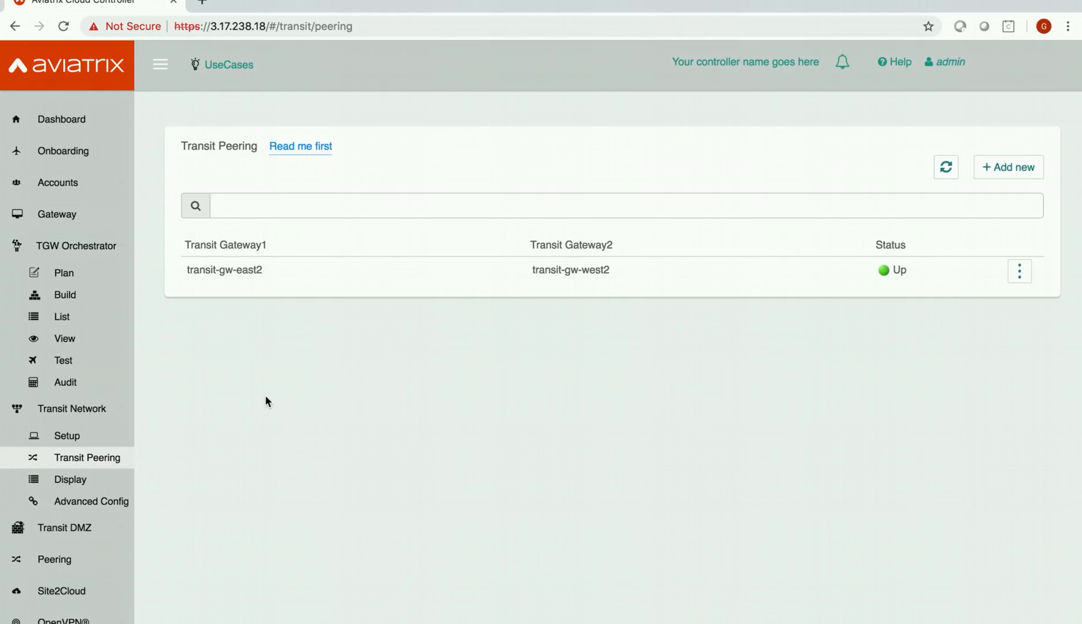
Set source us-east-2 spoke-vpc-east2 and destination us-west-2 spoke-vpc-west2, querying instances
left_click(63, 359)
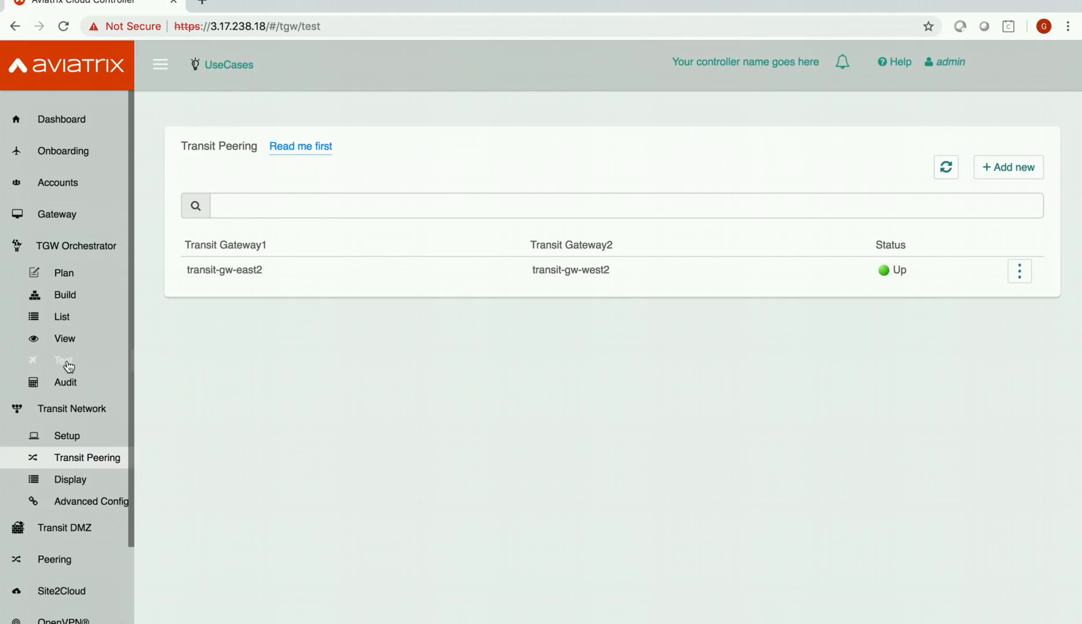
left_click(63, 359)
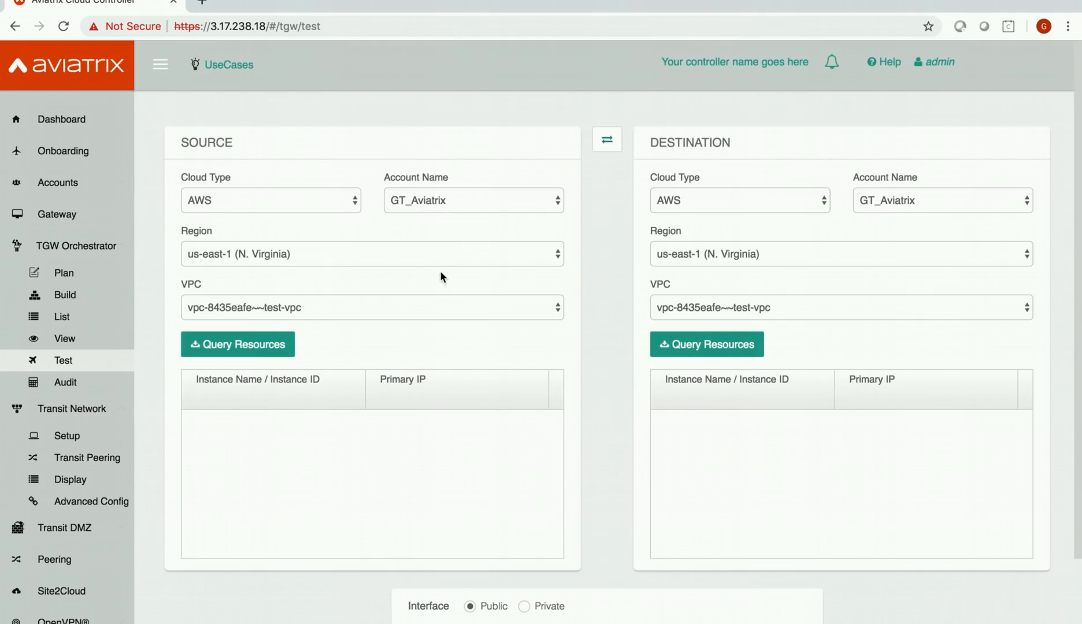
left_click(371, 253)
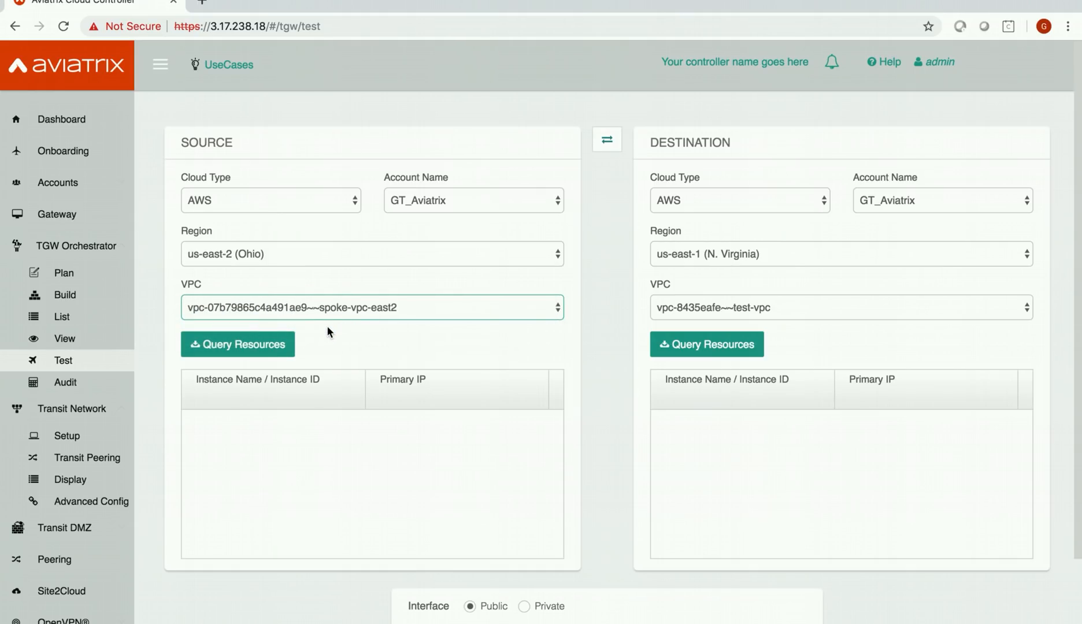
left_click(839, 254)
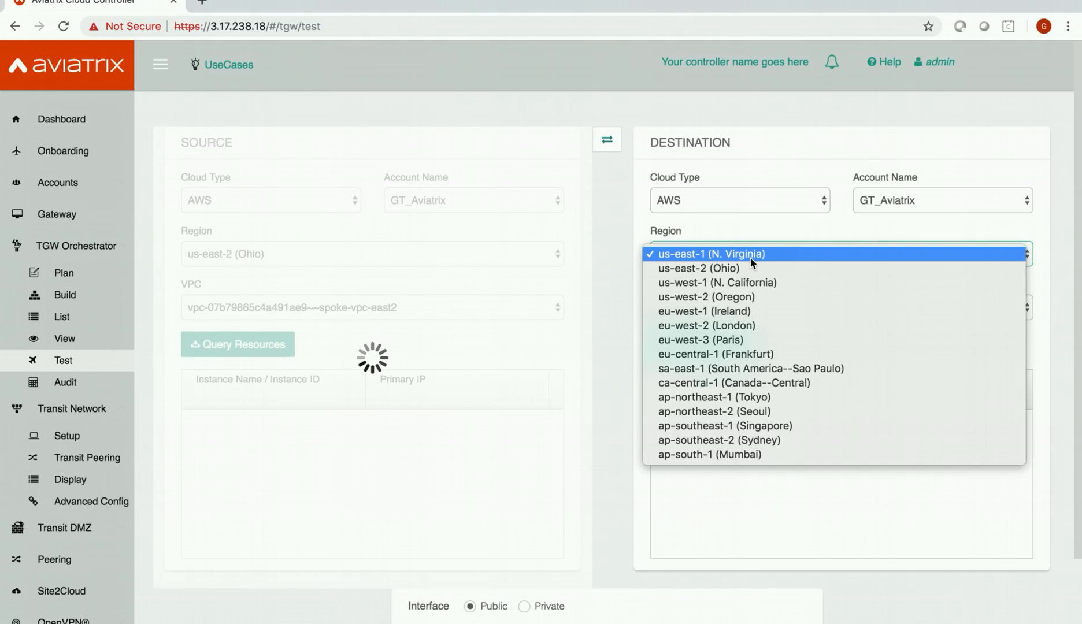
left_click(704, 297)
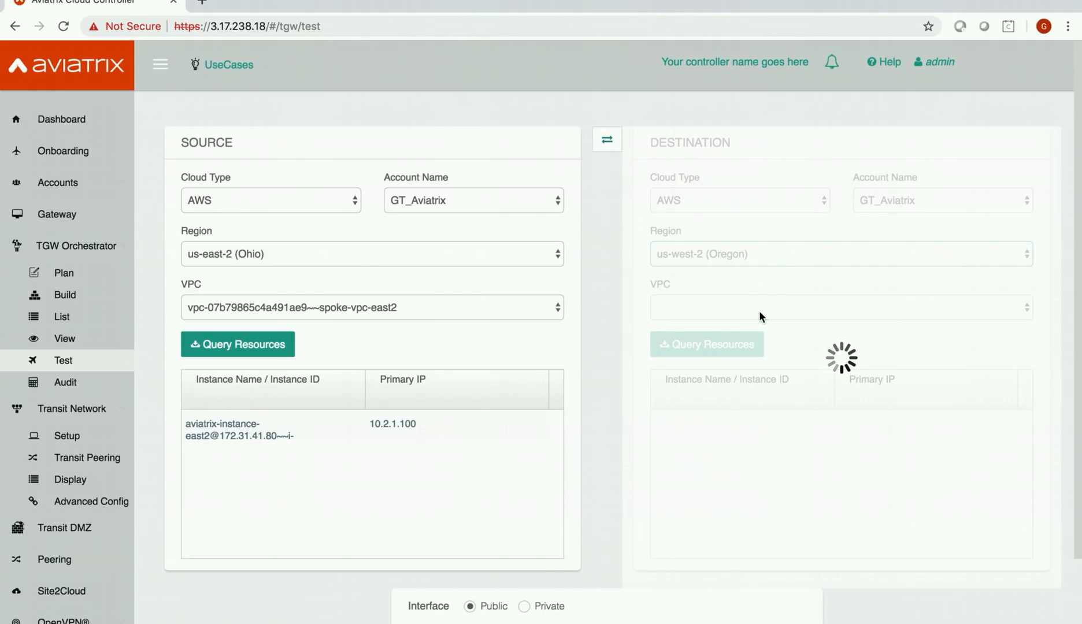
left_click(834, 307)
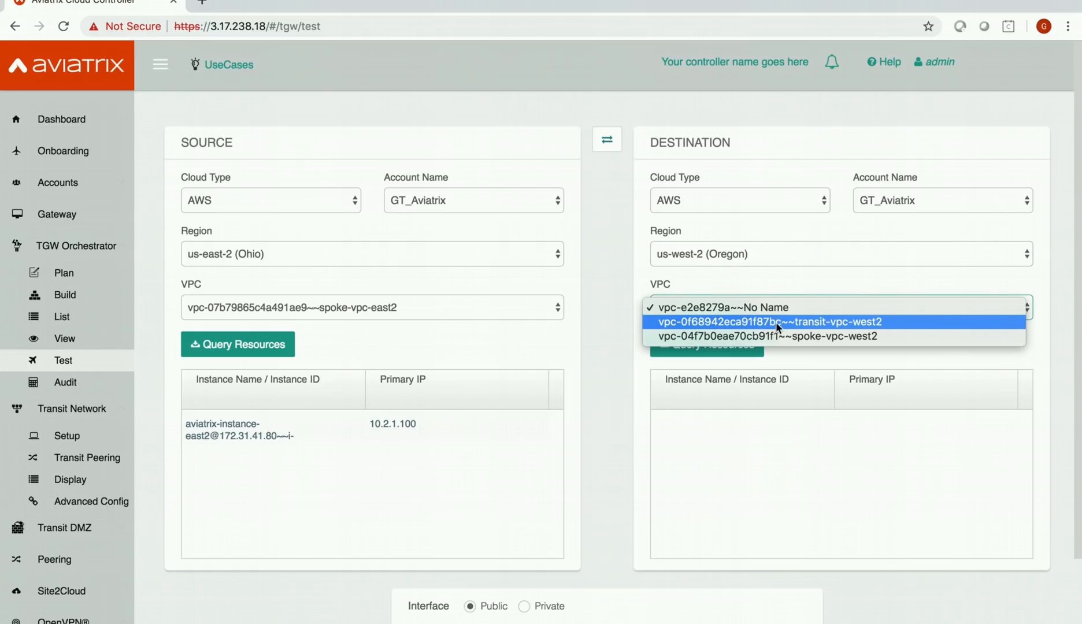
left_click(764, 336)
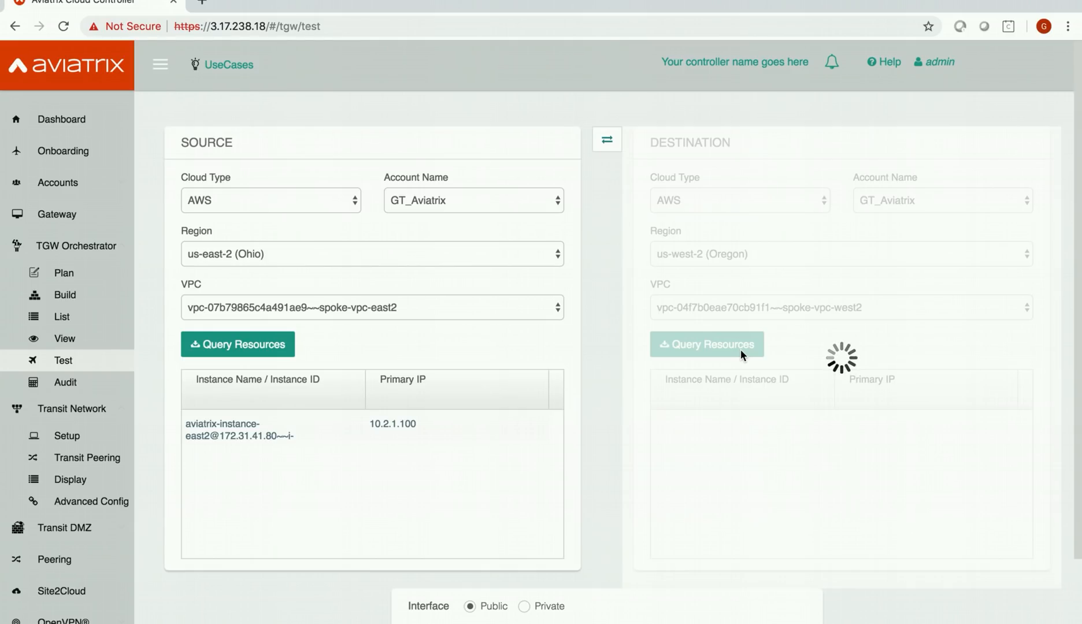
Select the east2 spoke instance as source and launch the test over private interface with ICMP
left_click(362, 428)
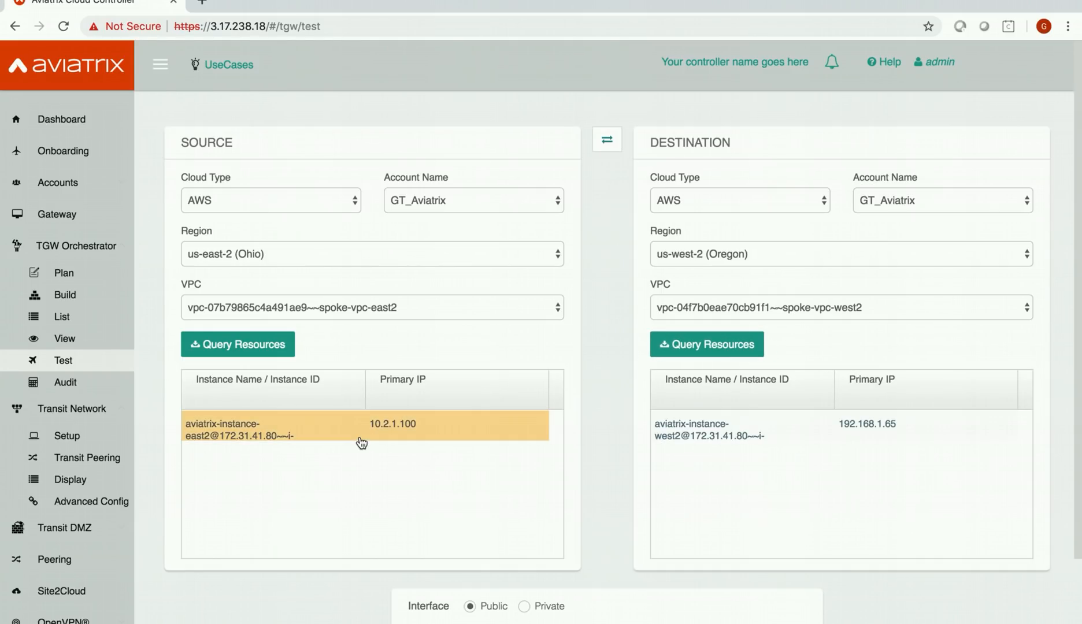
scroll("down", 3)
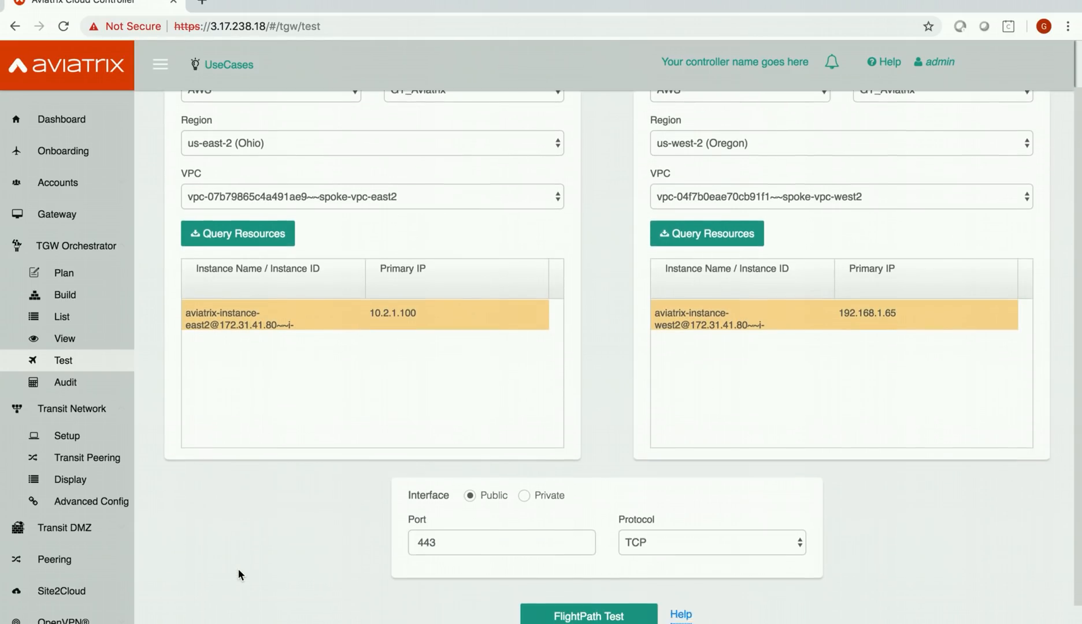
left_click(525, 485)
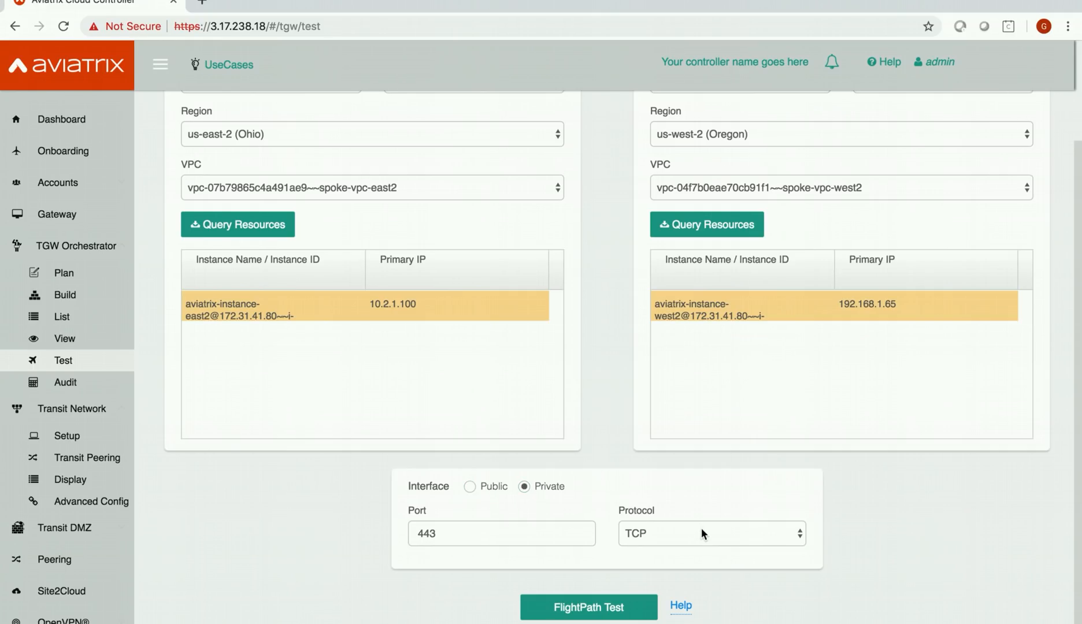
left_click(711, 533)
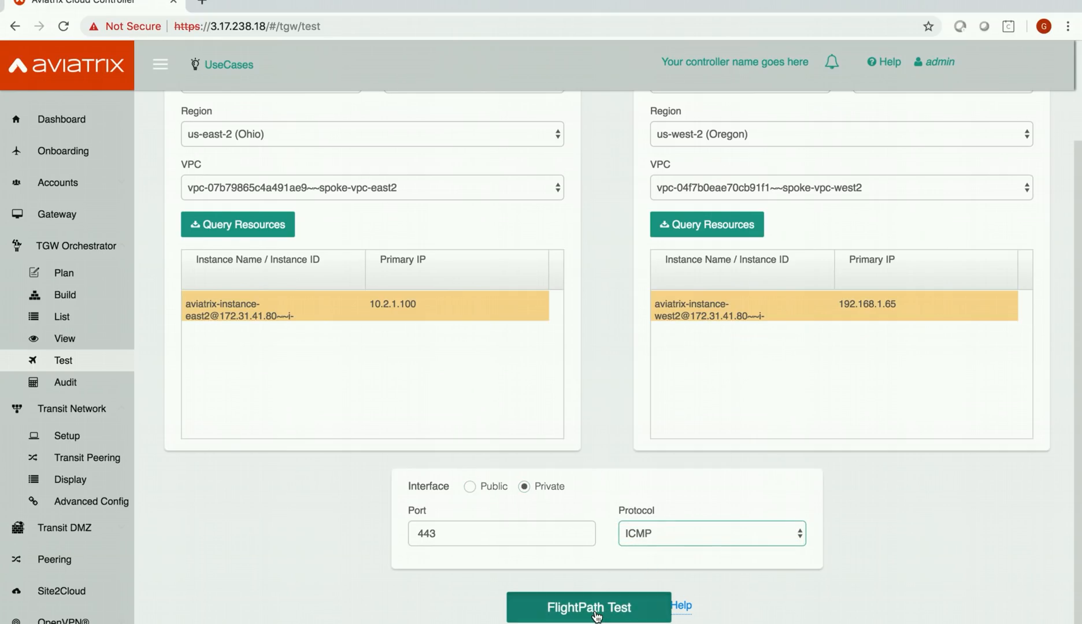
left_click(589, 608)
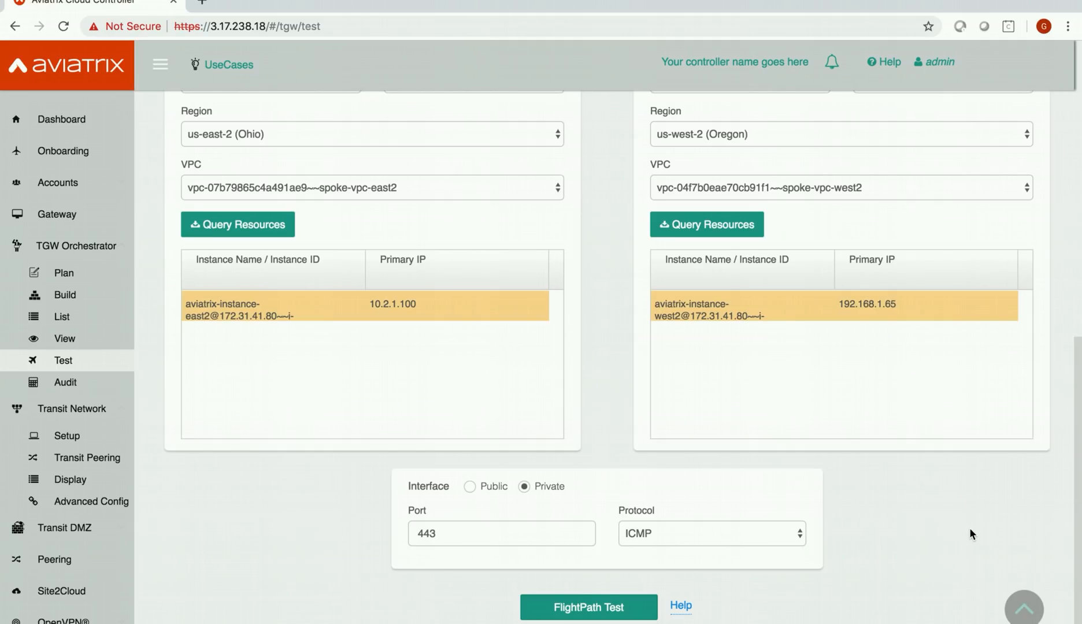
Rerun FlightPath and scroll the report confirming security groups, route tables, TGW routes and ACLs all Pass
left_click(588, 608)
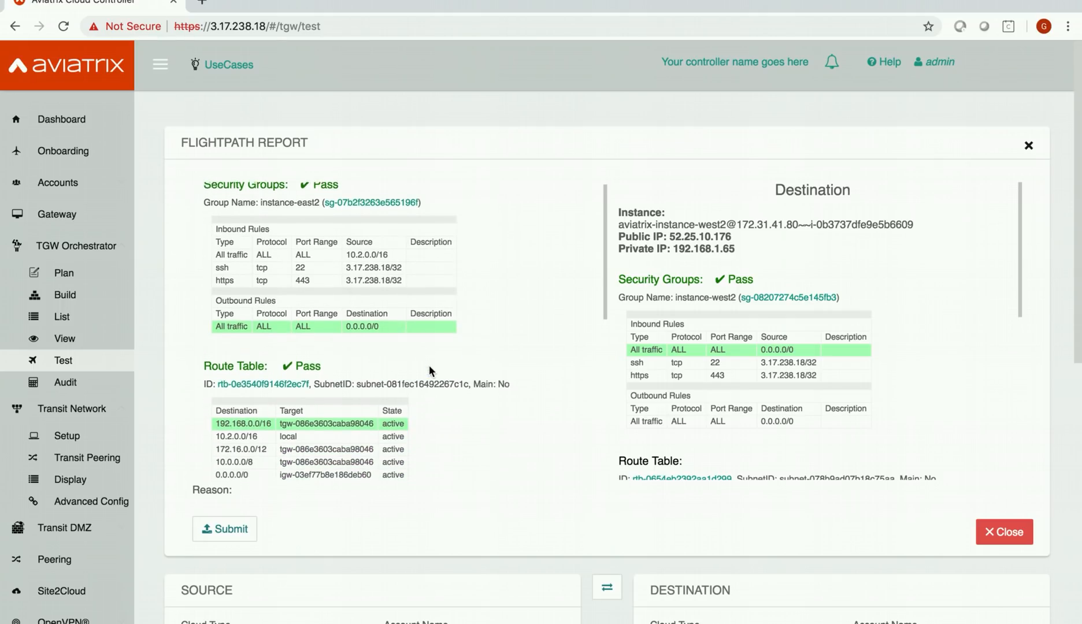
scroll("down", 3)
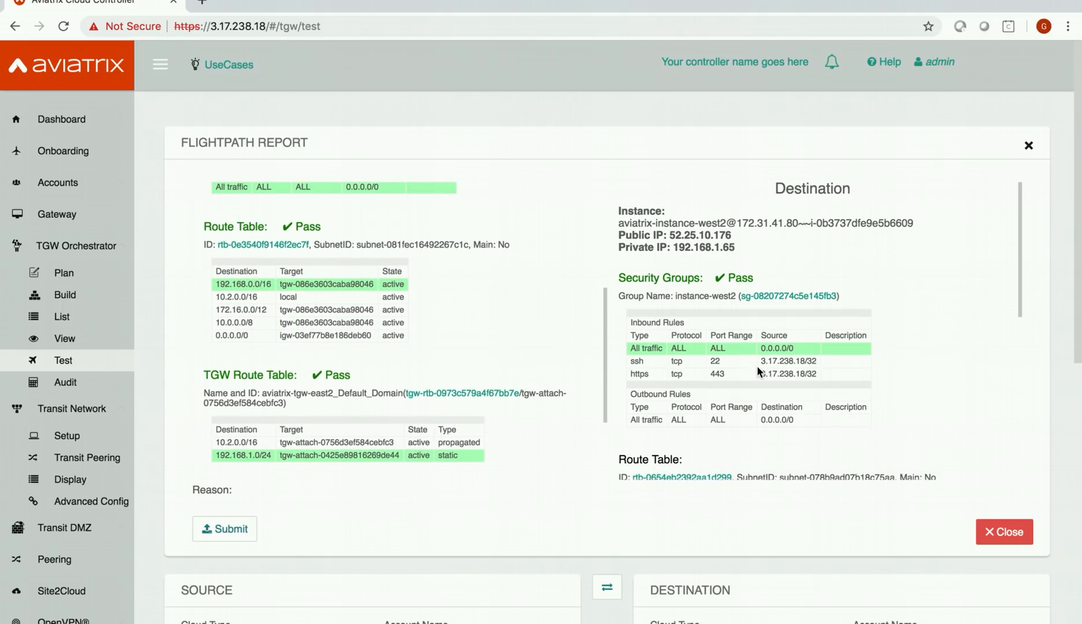
scroll("down", 3)
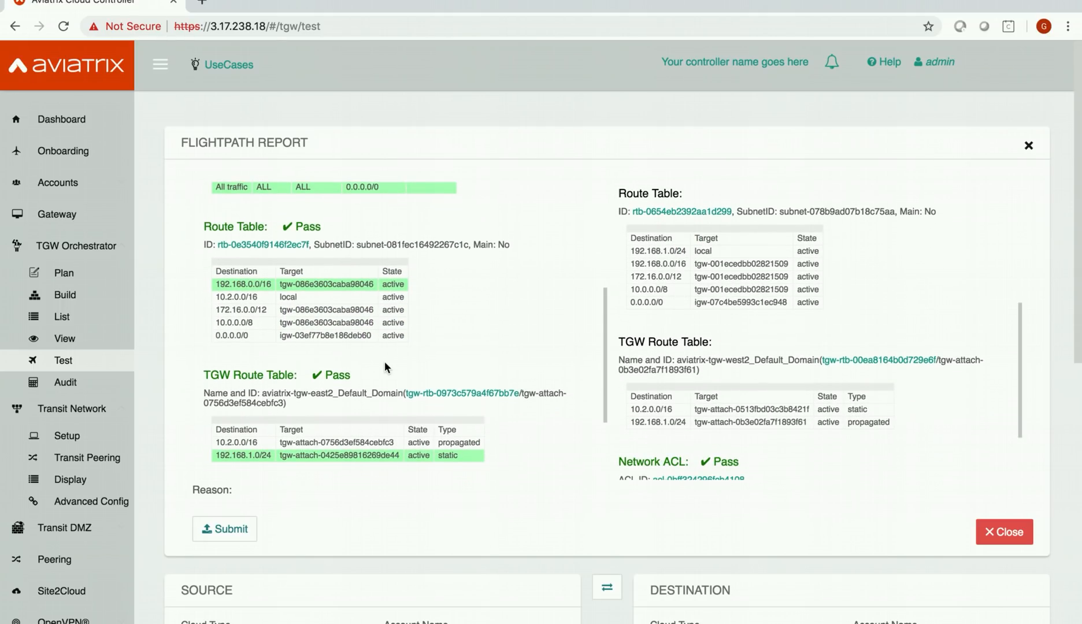
mouse_move(308, 397)
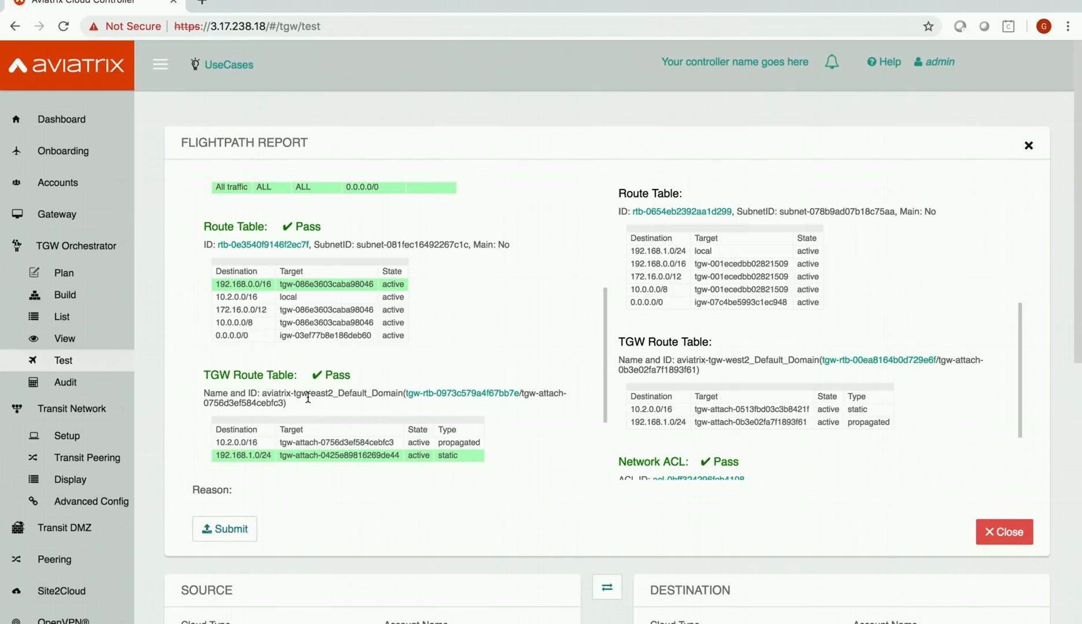
mouse_move(725, 339)
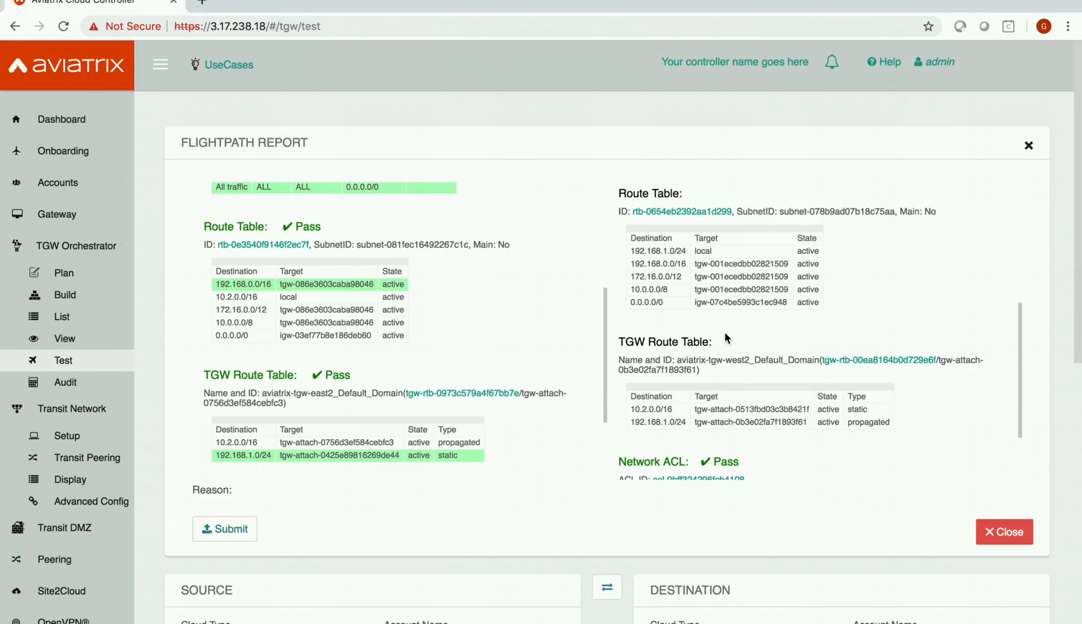
scroll("down", 3)
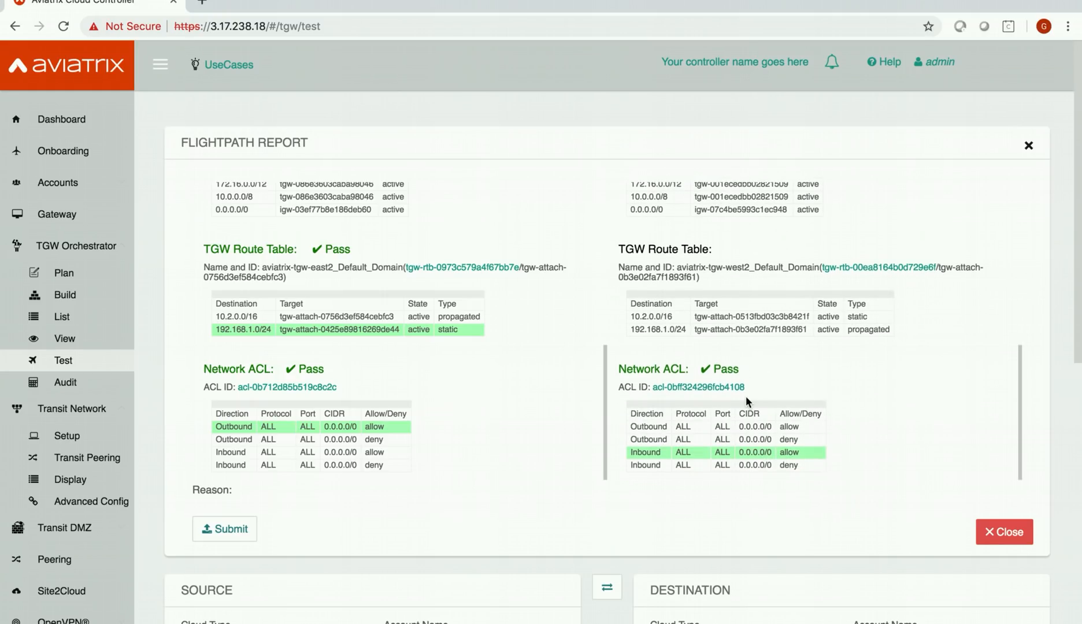
mouse_move(500, 569)
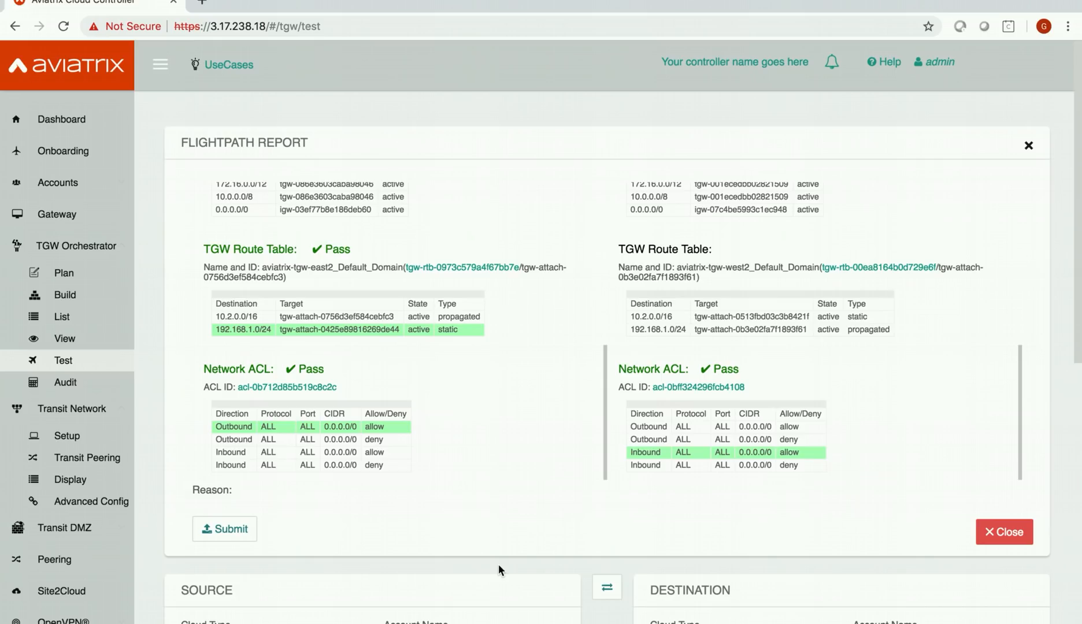
mouse_move(203, 389)
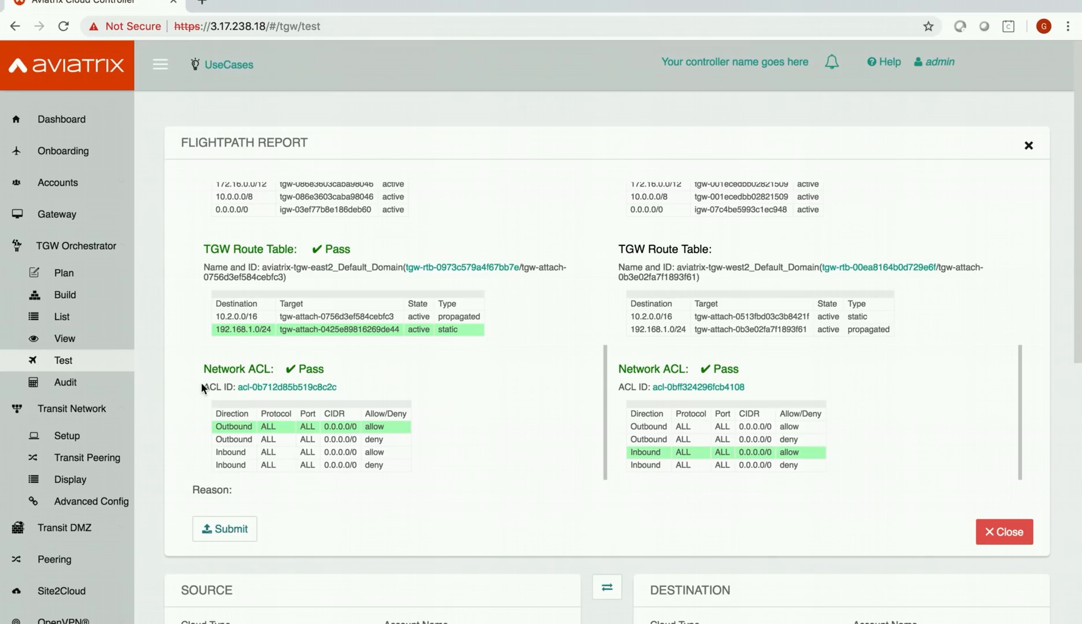